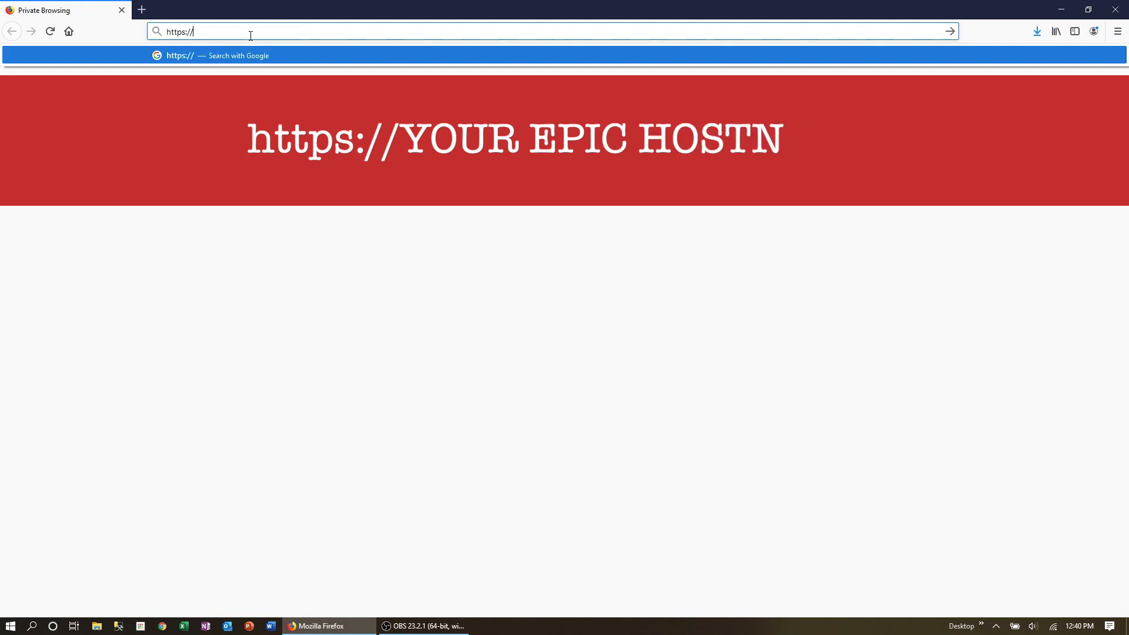
Sign in to groov Manage with the opto account and launch groov View
{"action": "type", "text": "lcben"}
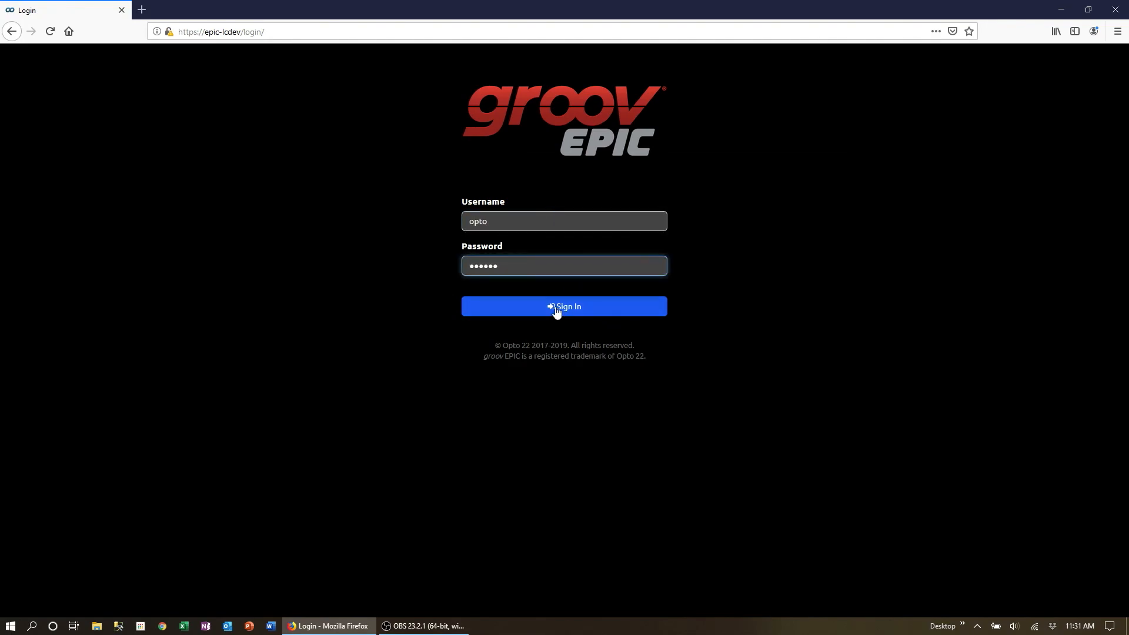
{"action": "left_click", "coordinate": [564, 305]}
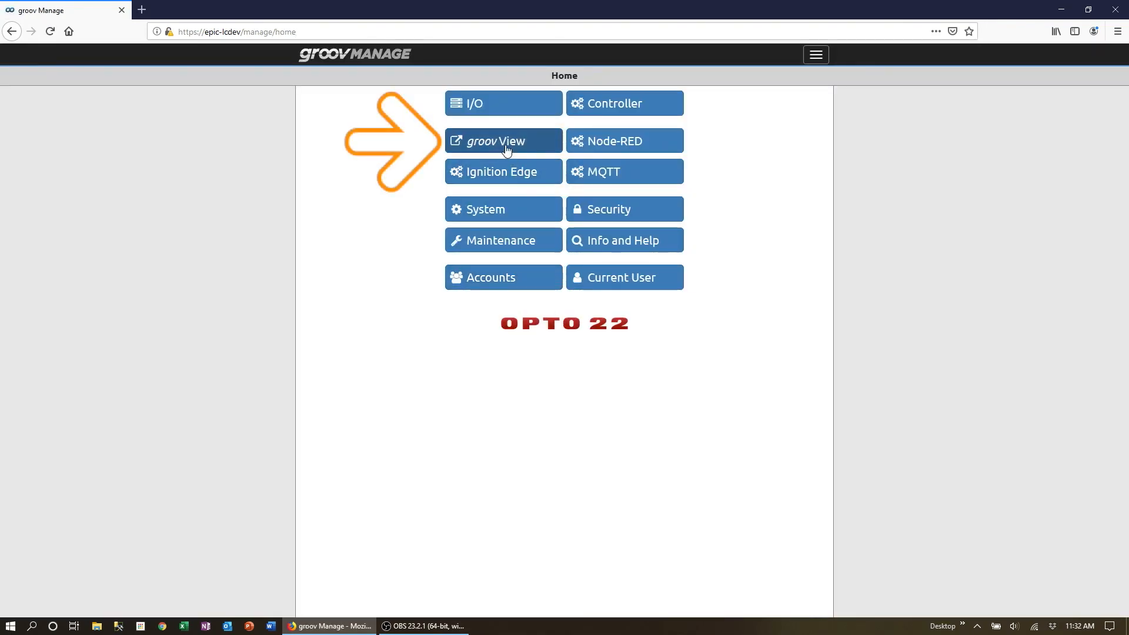
{"action": "mouse_move", "coordinate": [504, 141]}
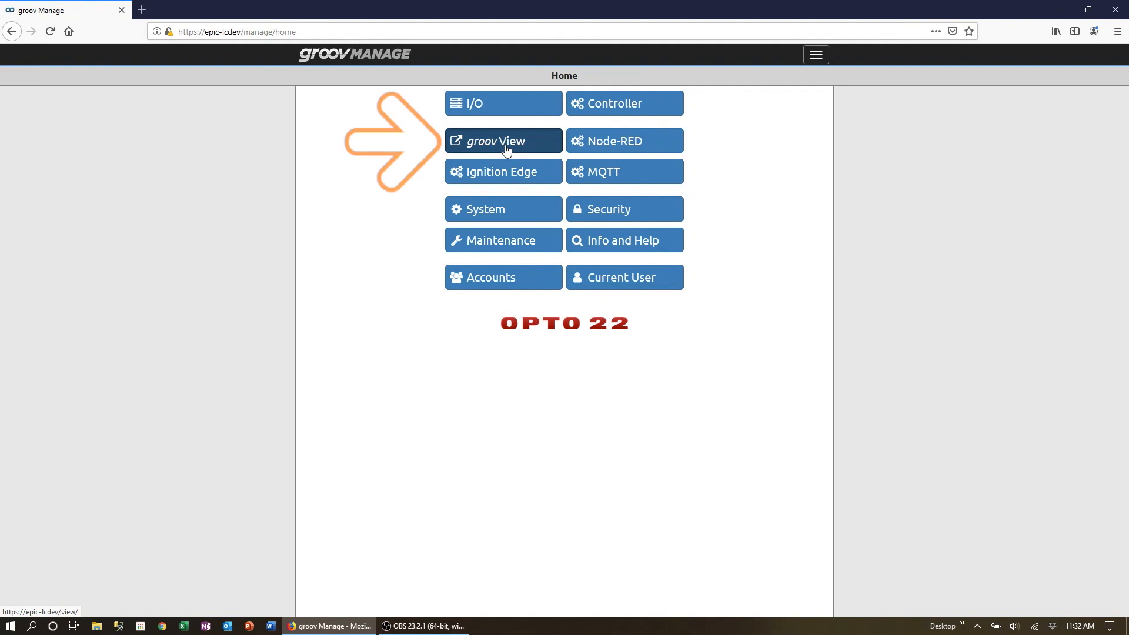
{"action": "left_click", "coordinate": [502, 141]}
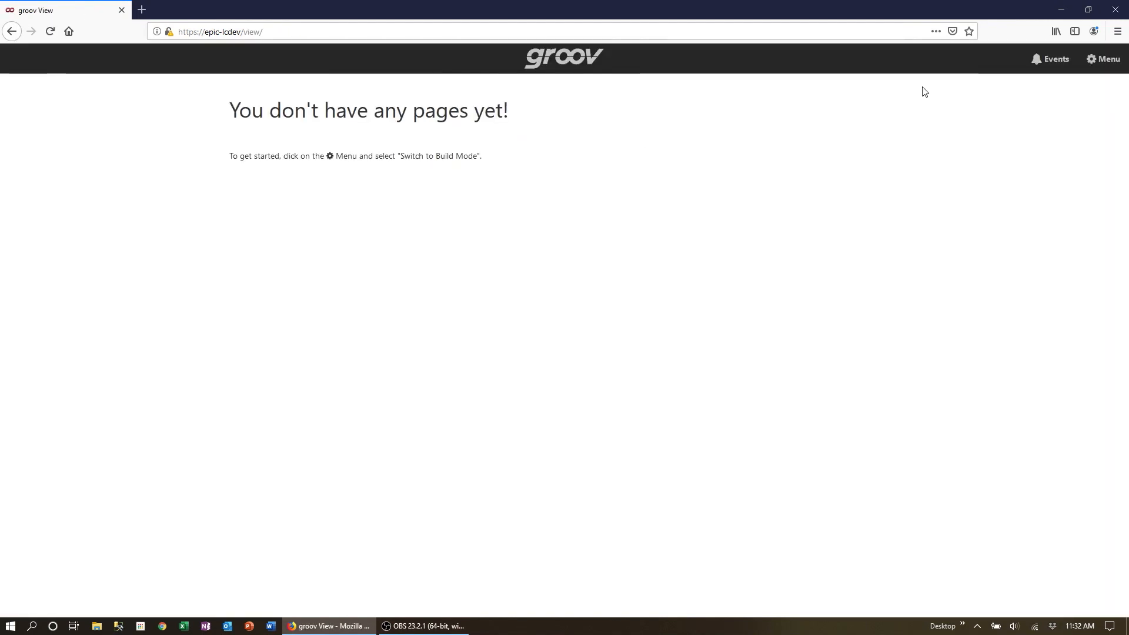
Switch groov View to Build mode from the top-right Menu
{"action": "left_click", "coordinate": [1101, 58]}
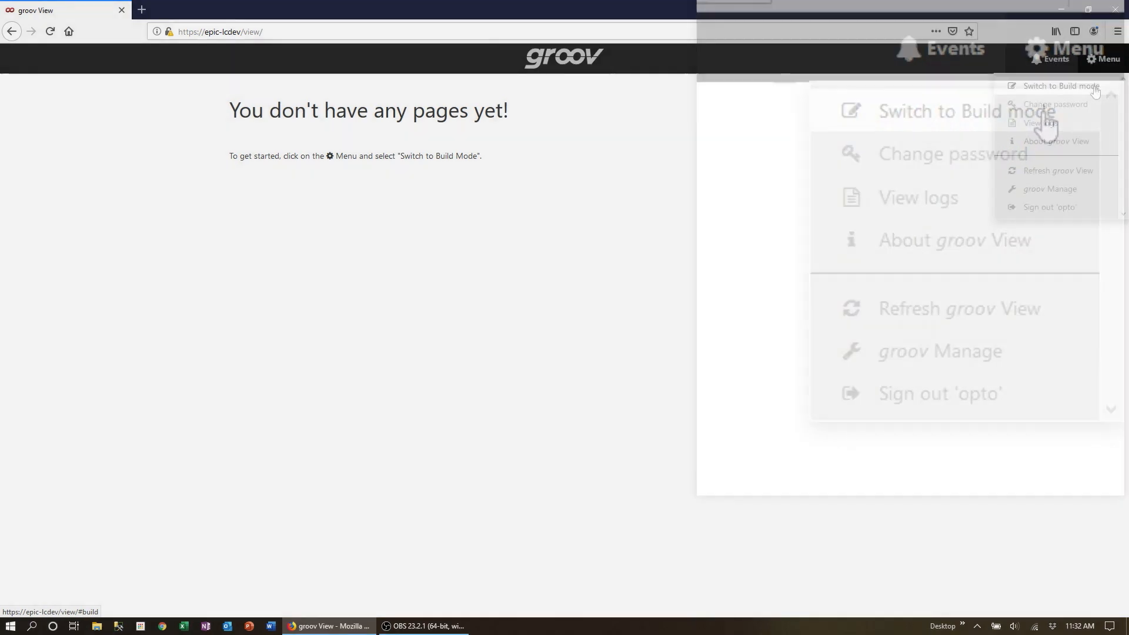
{"action": "left_click", "coordinate": [941, 111]}
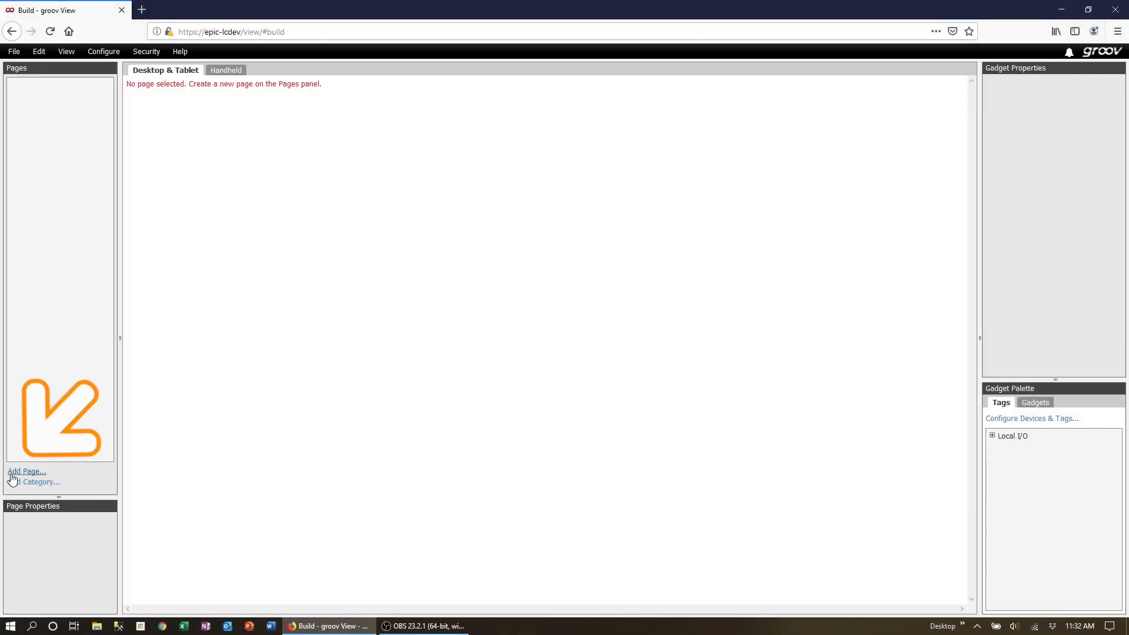
Add a new page named Satec
{"action": "left_click", "coordinate": [26, 471]}
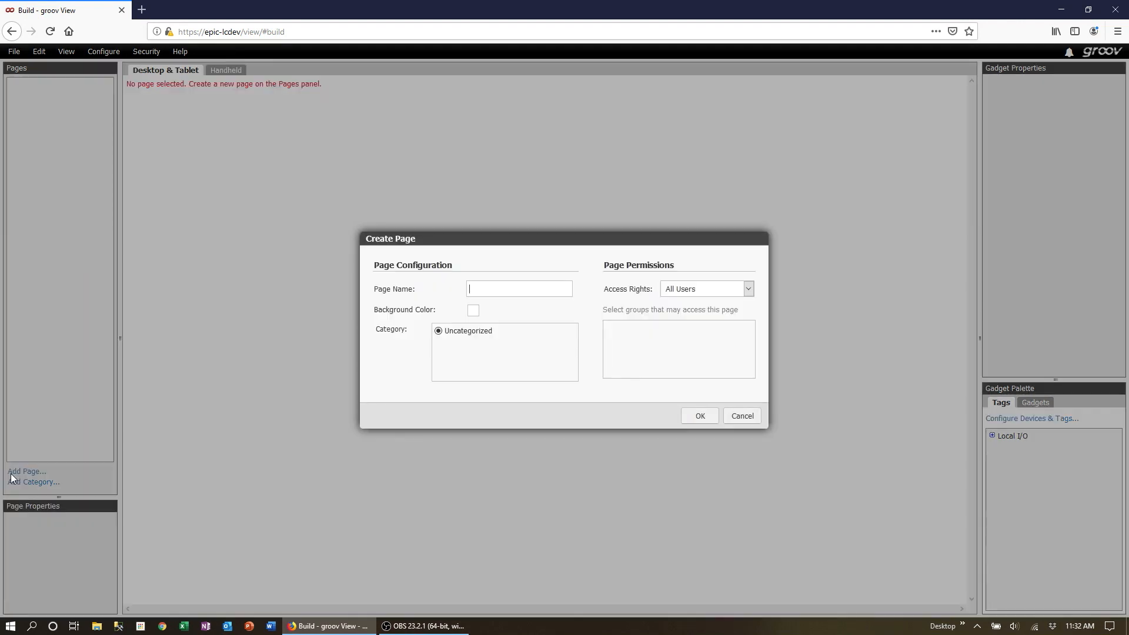
{"action": "type", "text": "Satec"}
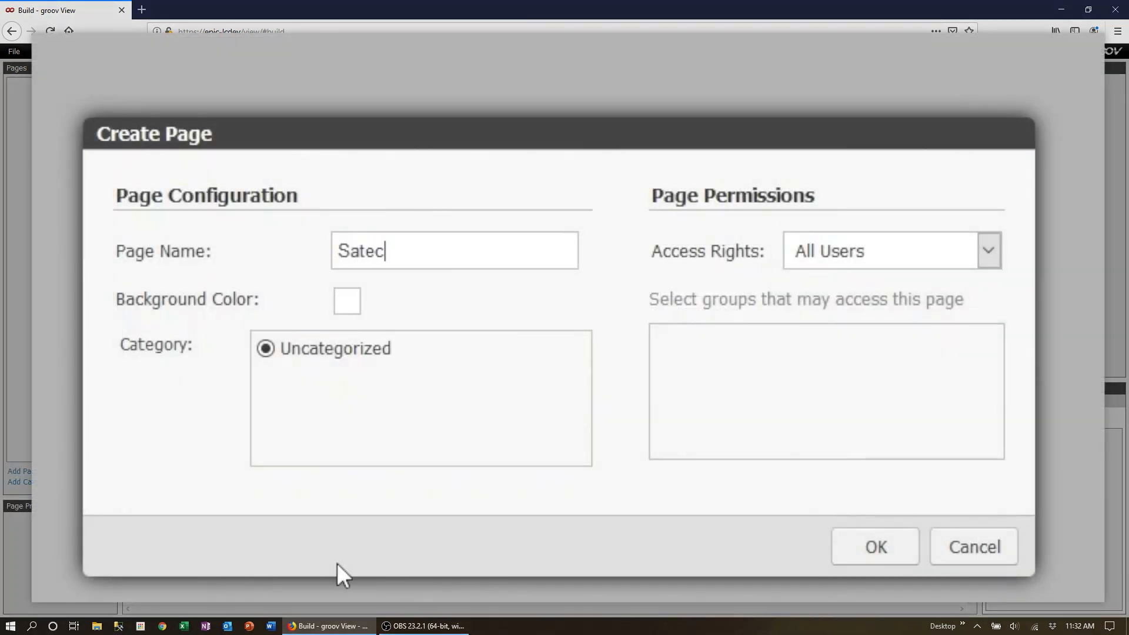
{"action": "left_click", "coordinate": [875, 546]}
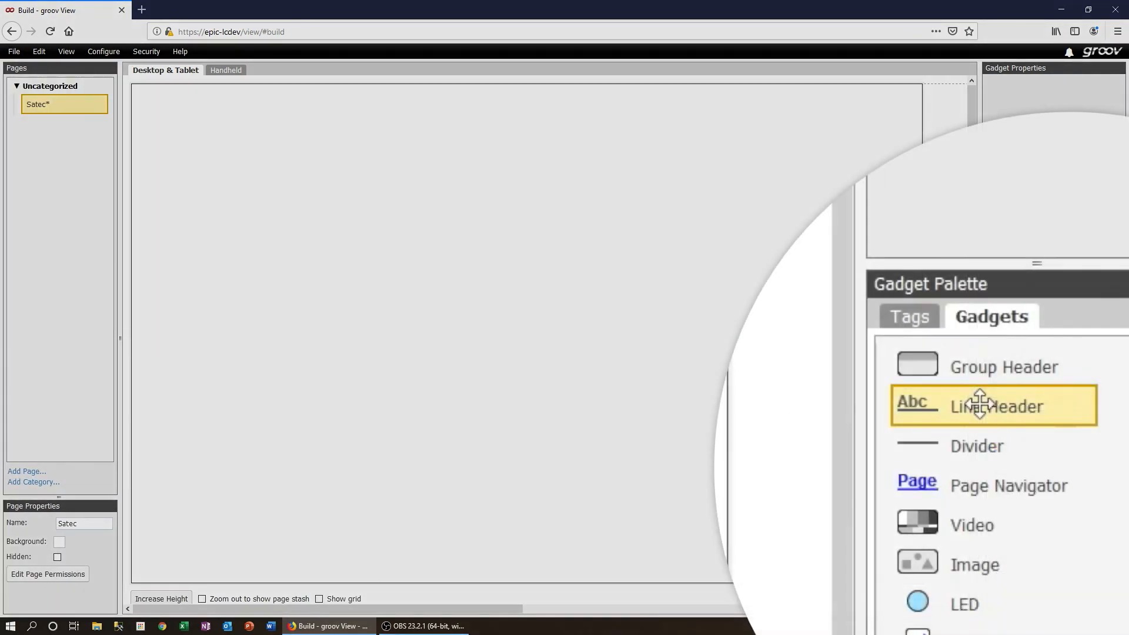
Place a 'Satec Power Meter' line header and preview the Handheld layout
{"action": "left_click_drag", "start_coordinate": [994, 405], "coordinate": [194, 101]}
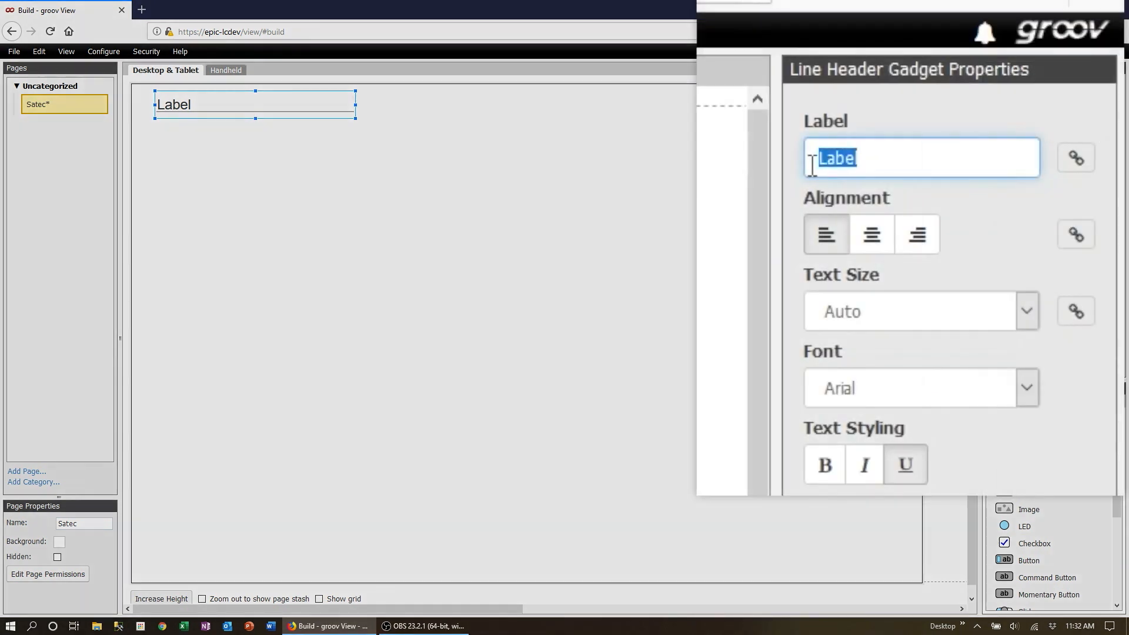
{"action": "type", "text": "Satec Power Meter"}
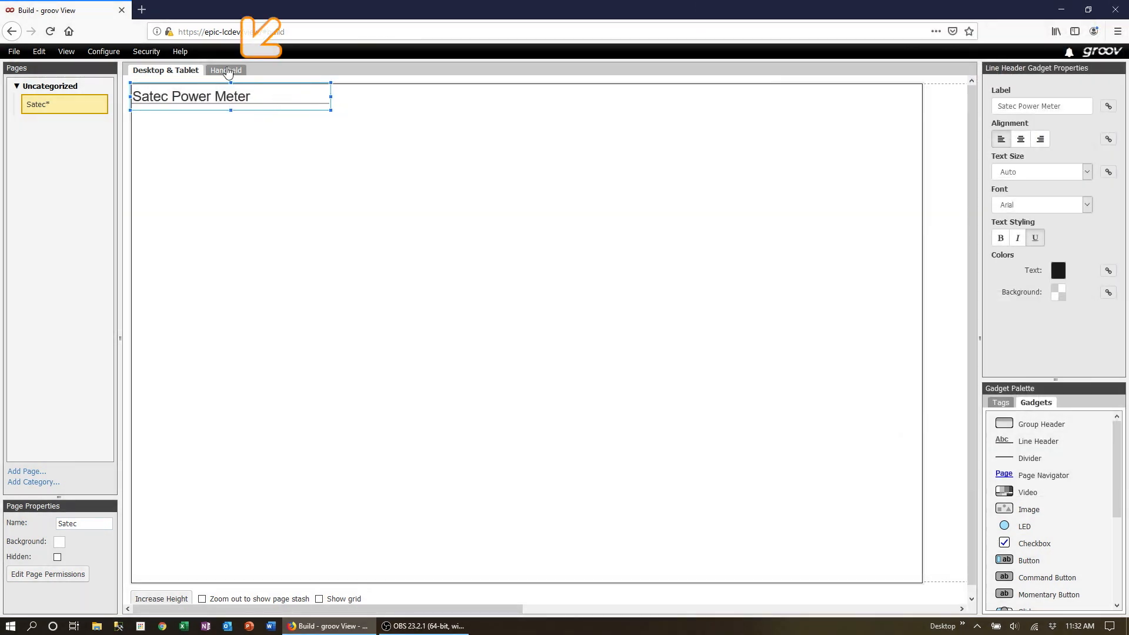
{"action": "left_click", "coordinate": [225, 70]}
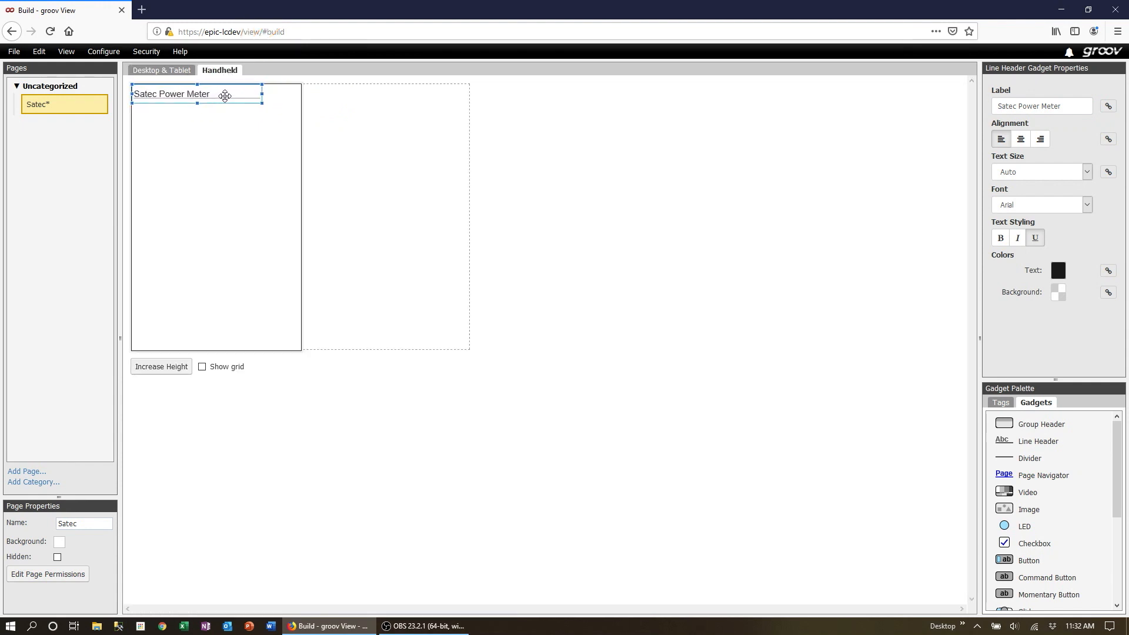
{"action": "left_click", "coordinate": [161, 70]}
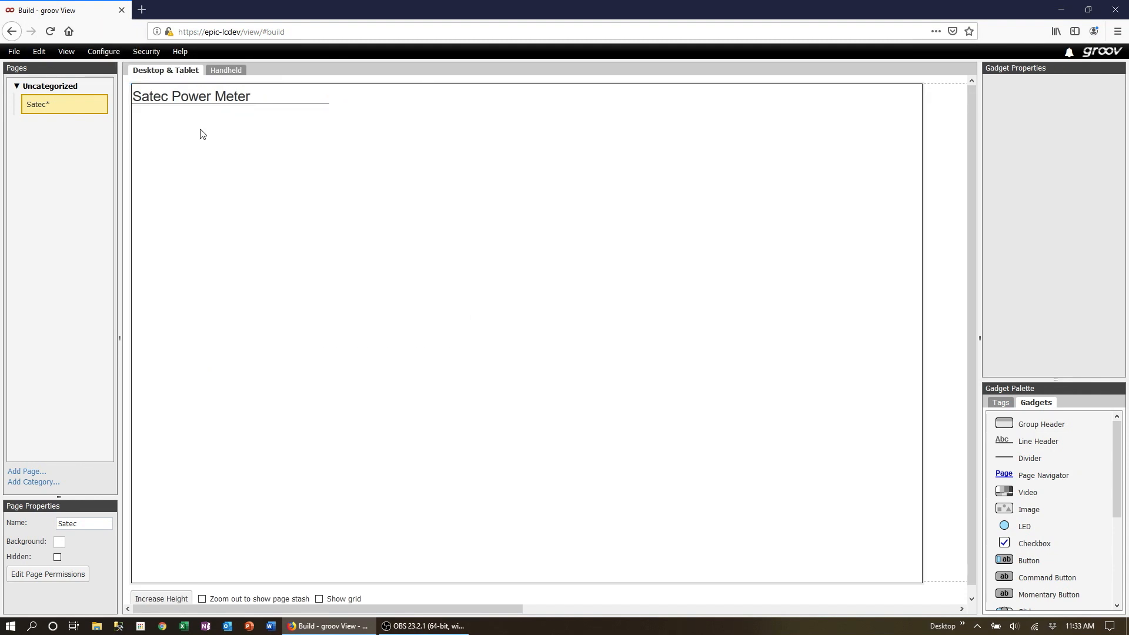
{"action": "mouse_move", "coordinate": [125, 92]}
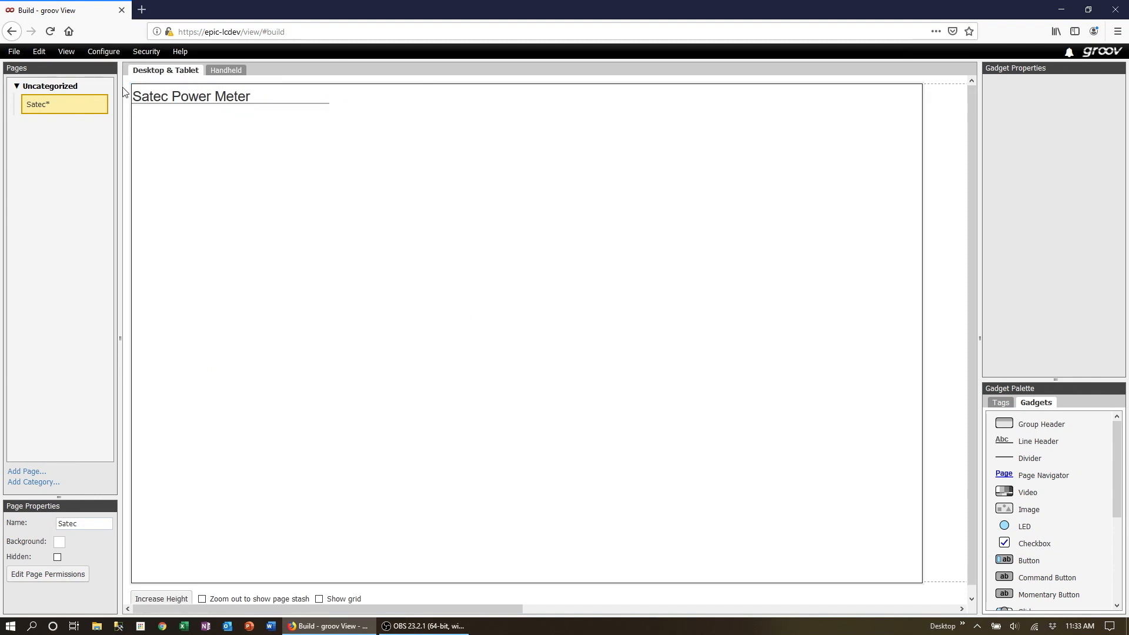
Add Modbus device Satec at 10.192.57.119:502, unit ID 1, base-one addressing unchecked
{"action": "left_click", "coordinate": [103, 51]}
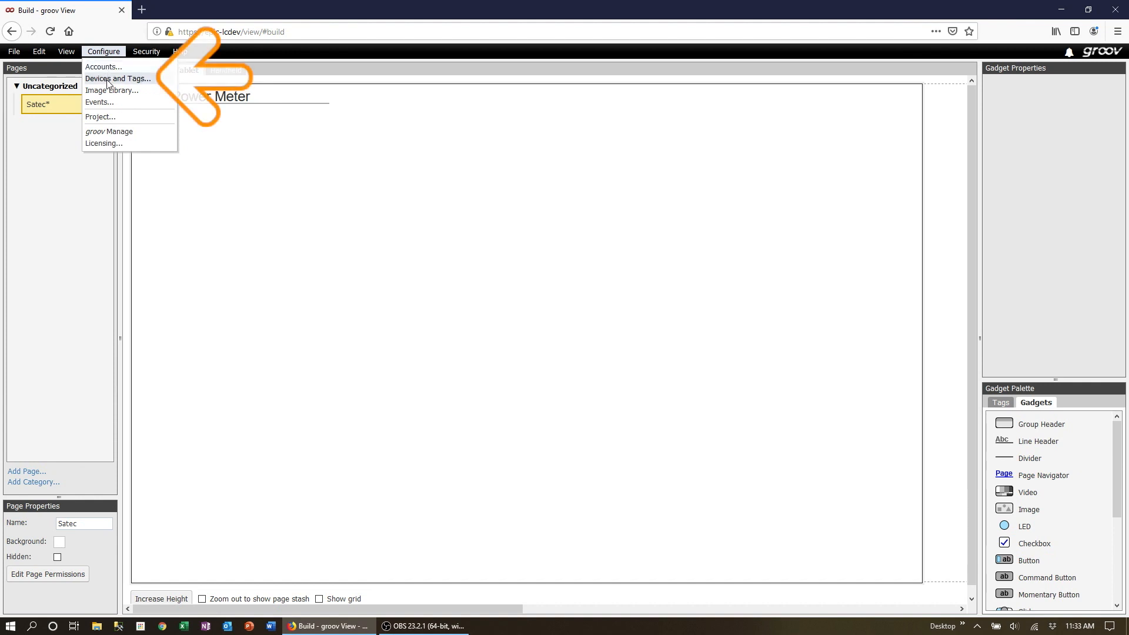
{"action": "left_click", "coordinate": [118, 78]}
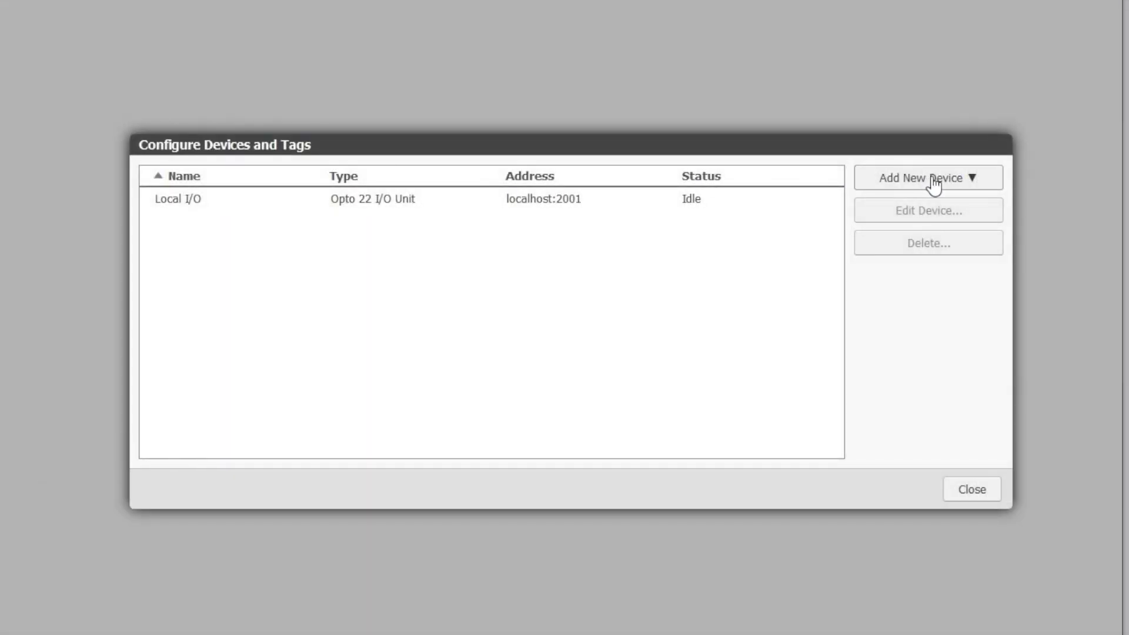
{"action": "left_click", "coordinate": [927, 178]}
{"action": "type", "text": "Sat"}
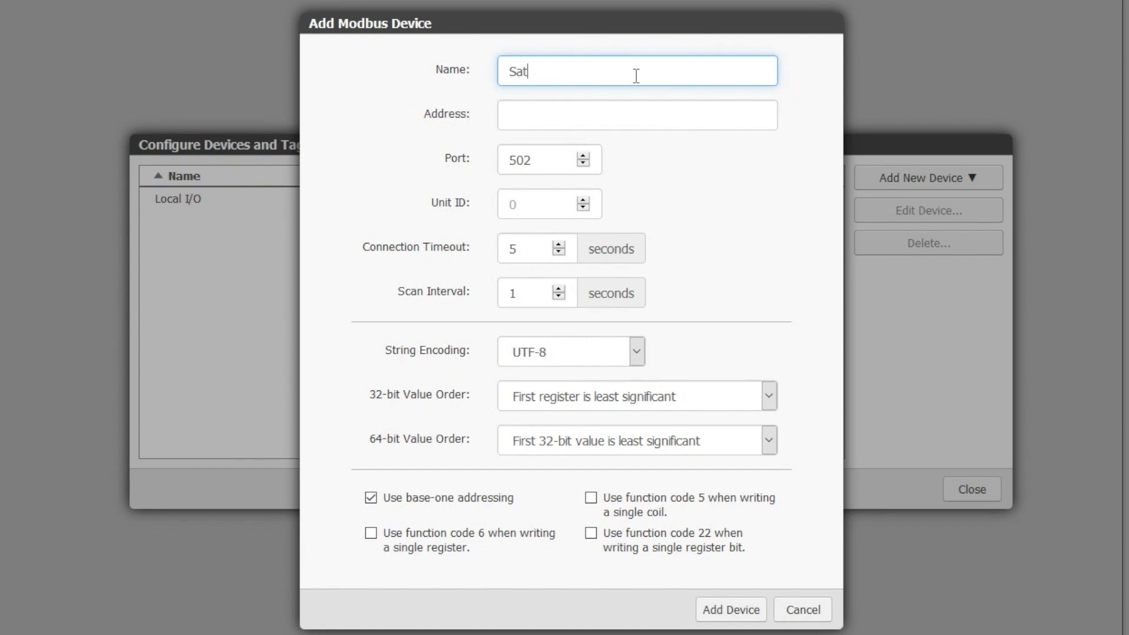
{"action": "type", "text": "10.192.57.119"}
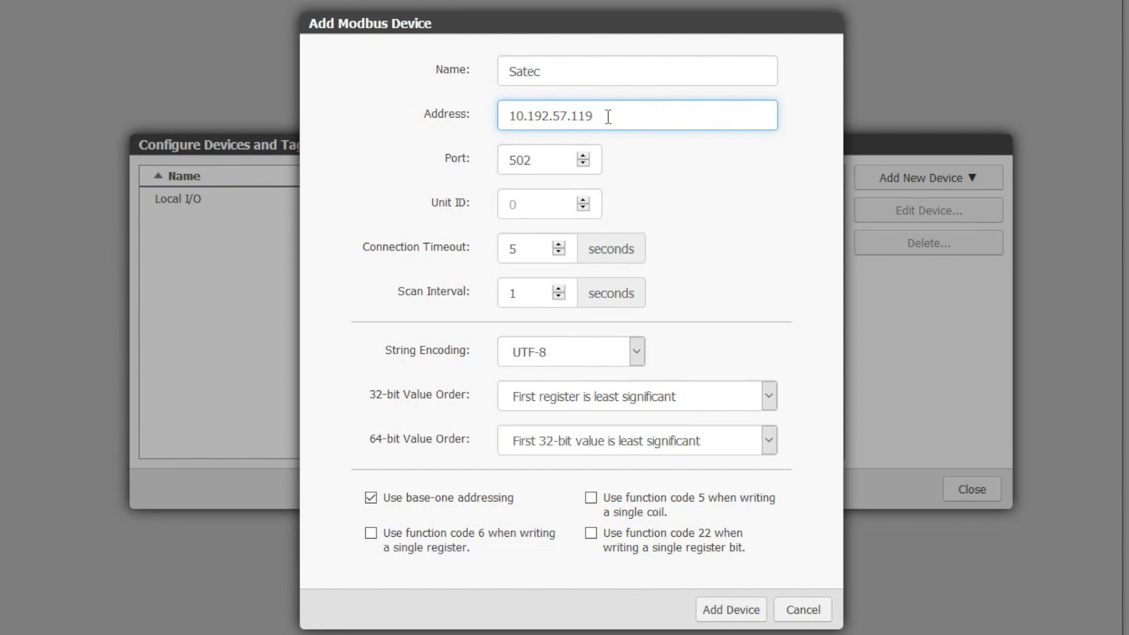
{"action": "left_click", "coordinate": [540, 204]}
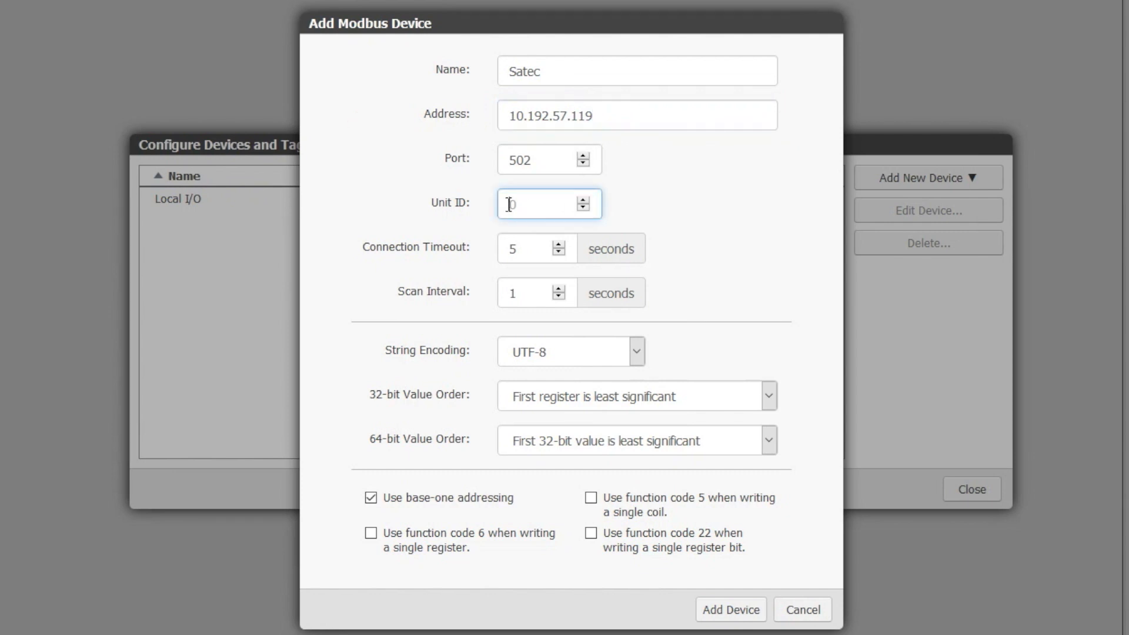
{"action": "type", "text": "1"}
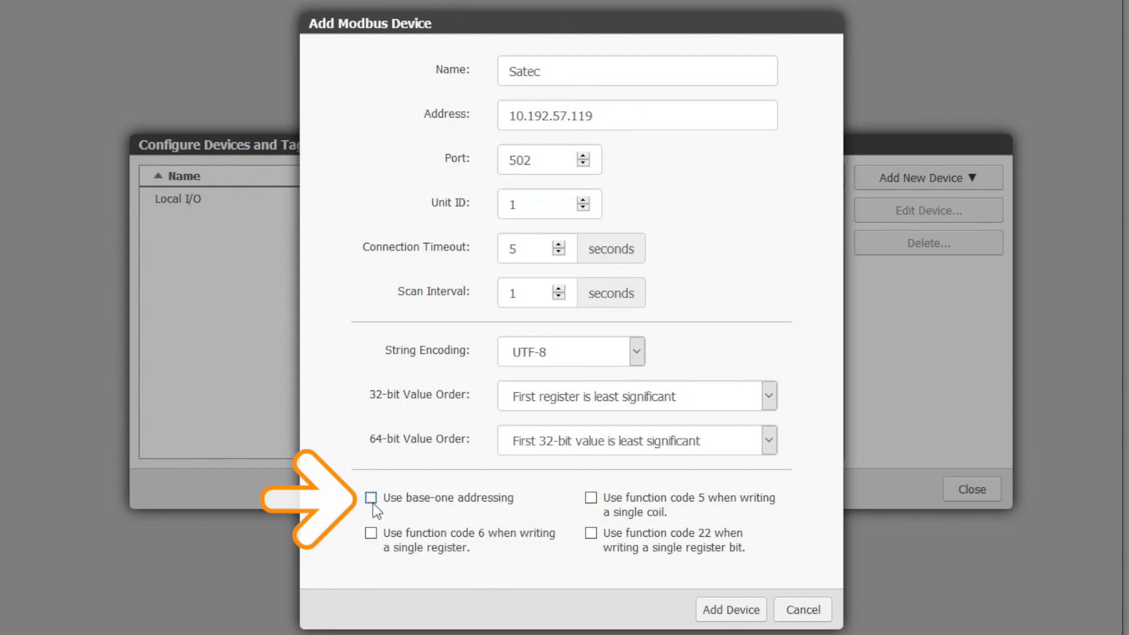
{"action": "mouse_move", "coordinate": [410, 516]}
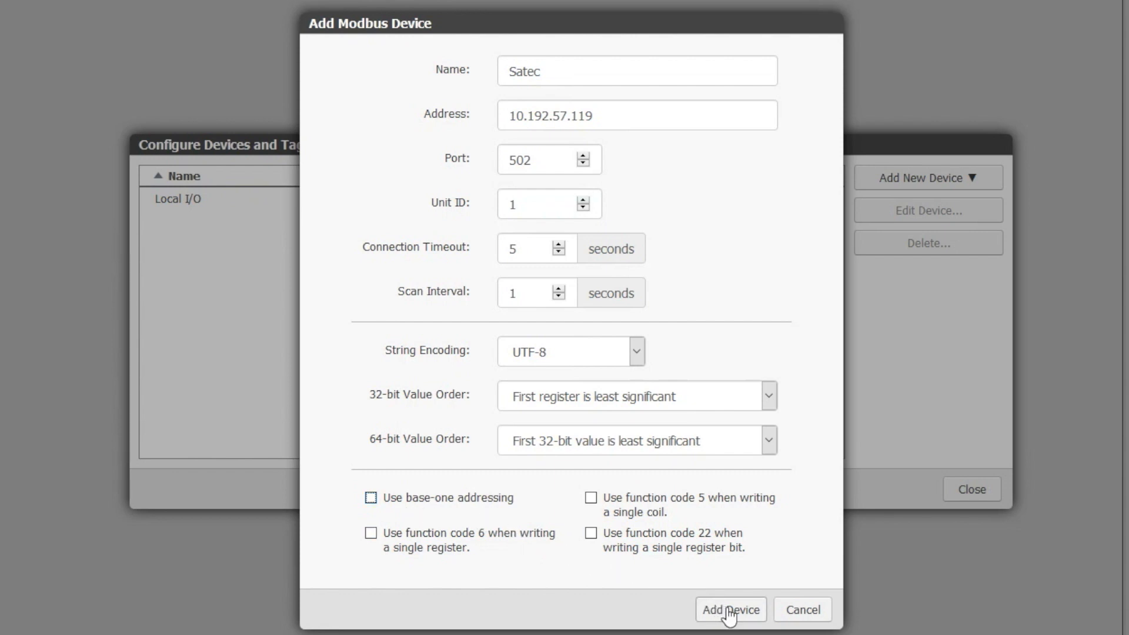
{"action": "left_click", "coordinate": [730, 609]}
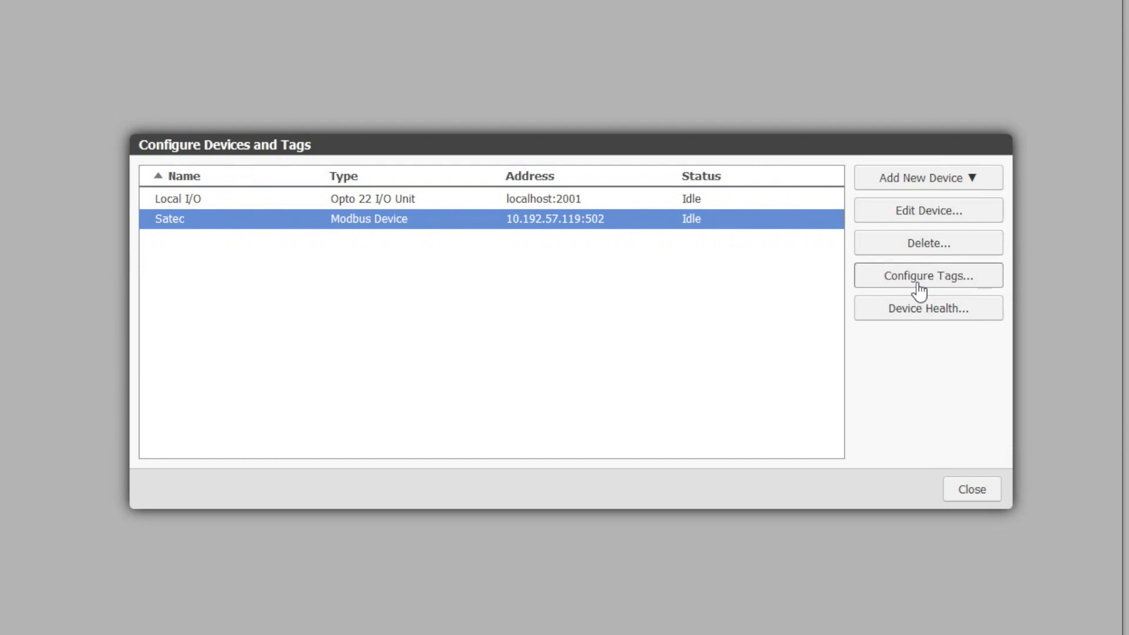
Define a read-only Voltage tag as 16-bit unsigned Holding Register 256
{"action": "left_click", "coordinate": [927, 276]}
{"action": "type", "text": "Vol"}
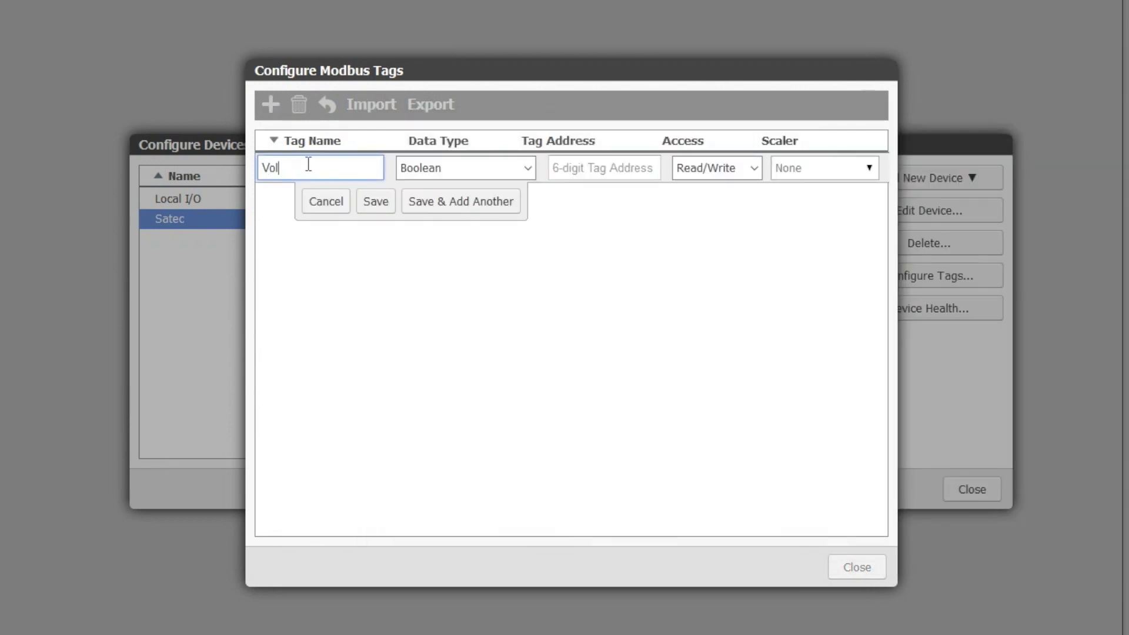
{"action": "type", "text": "tage"}
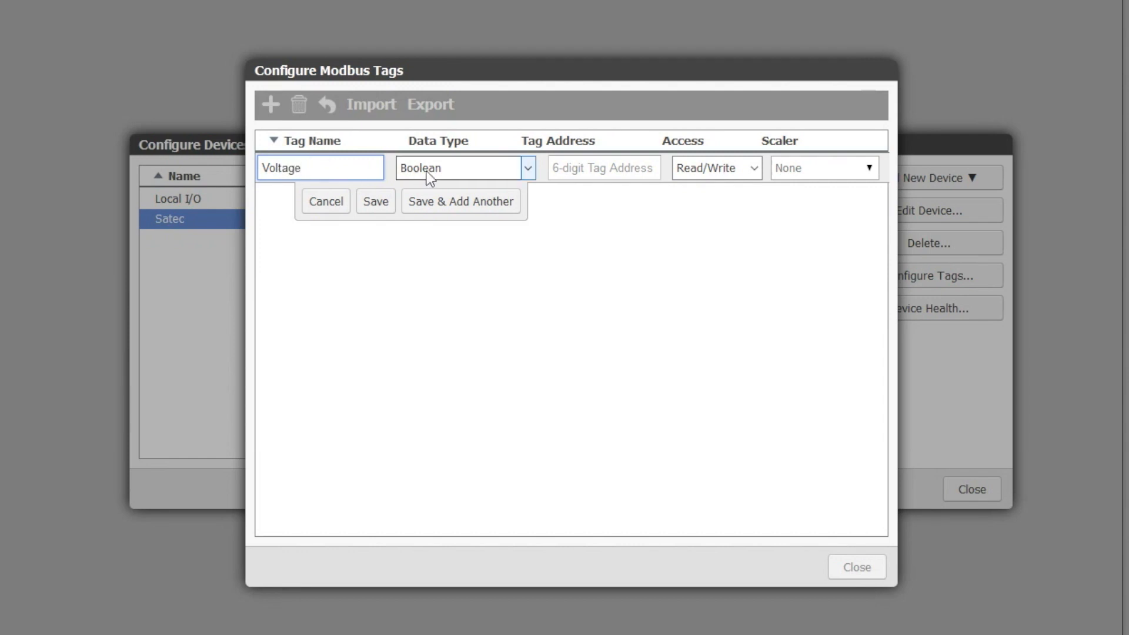
{"action": "left_click", "coordinate": [465, 167]}
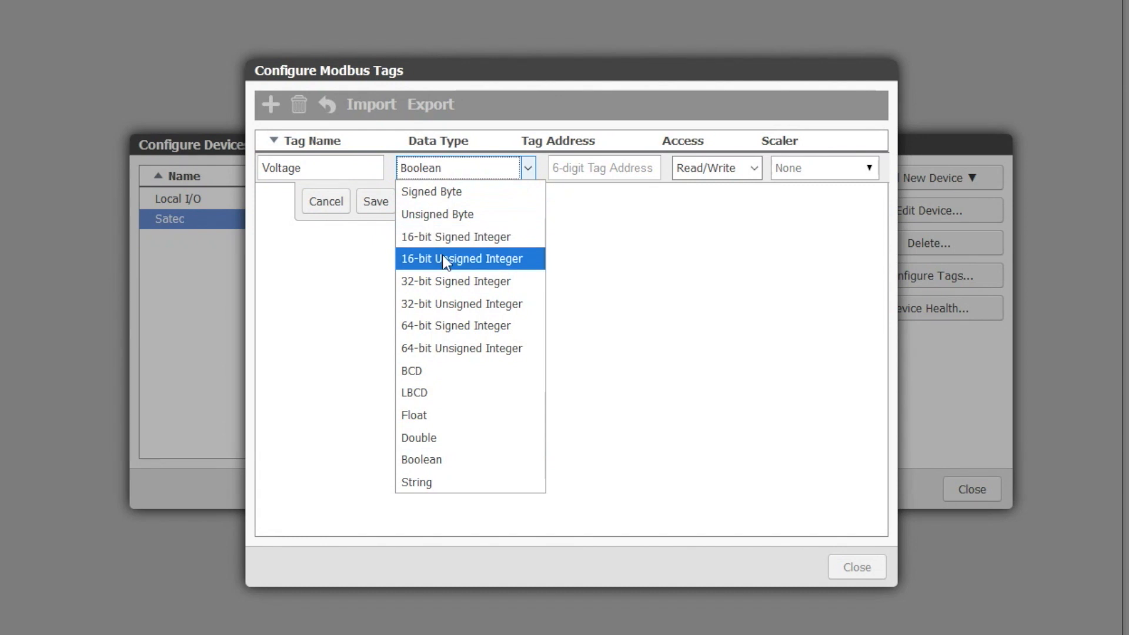
{"action": "left_click", "coordinate": [462, 259]}
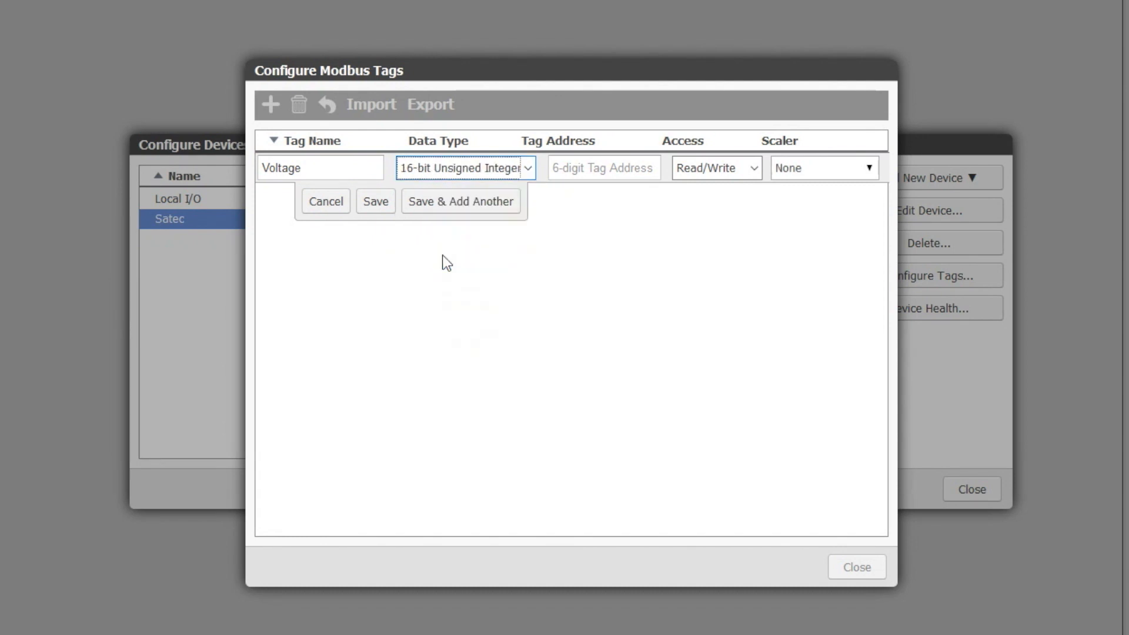
{"action": "left_click", "coordinate": [604, 167]}
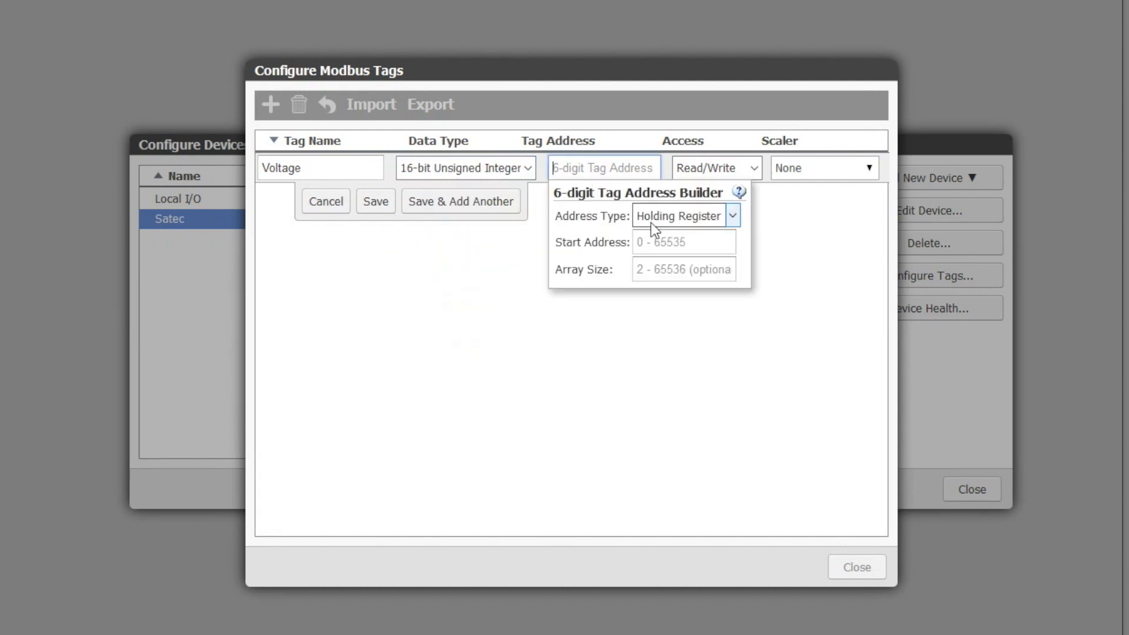
{"action": "type", "text": "2"}
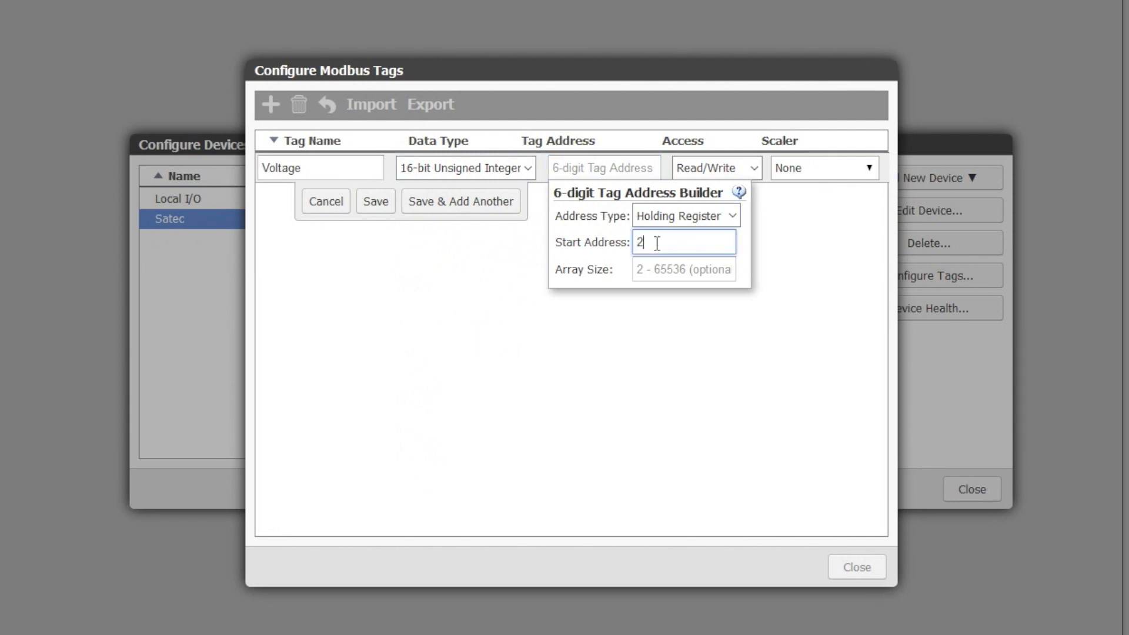
{"action": "type", "text": "56"}
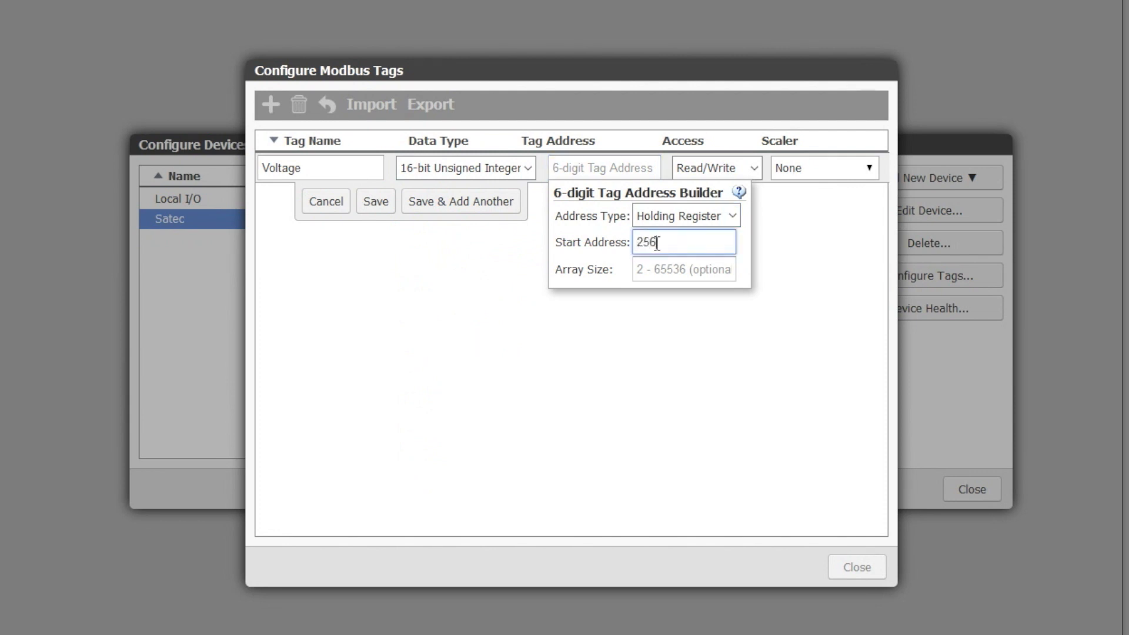
{"action": "left_click", "coordinate": [714, 167]}
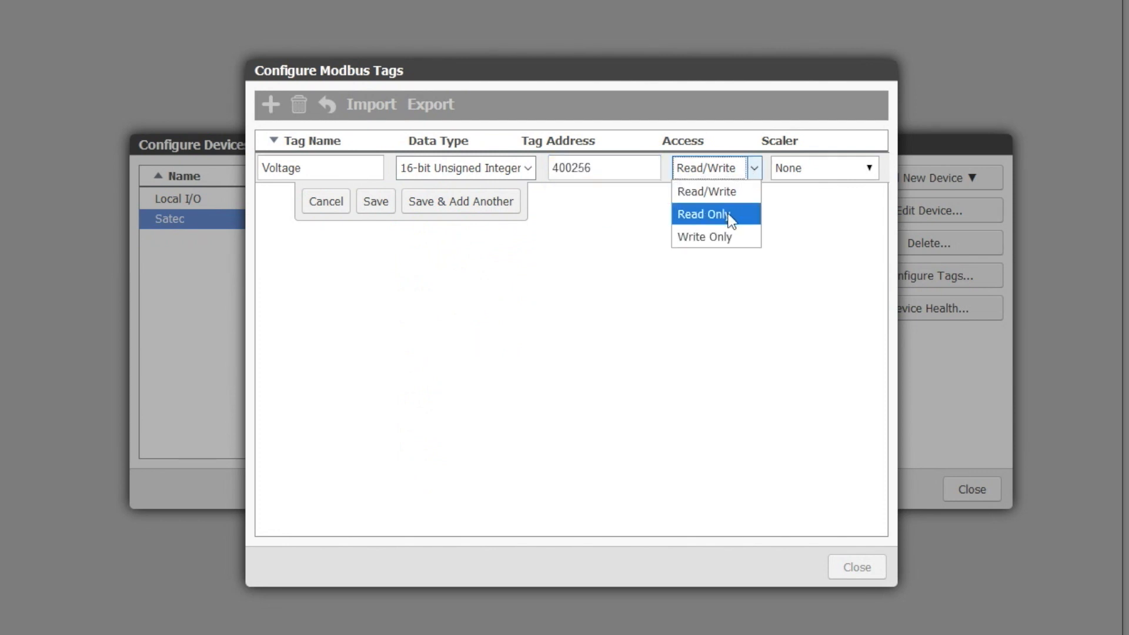
{"action": "left_click", "coordinate": [702, 214]}
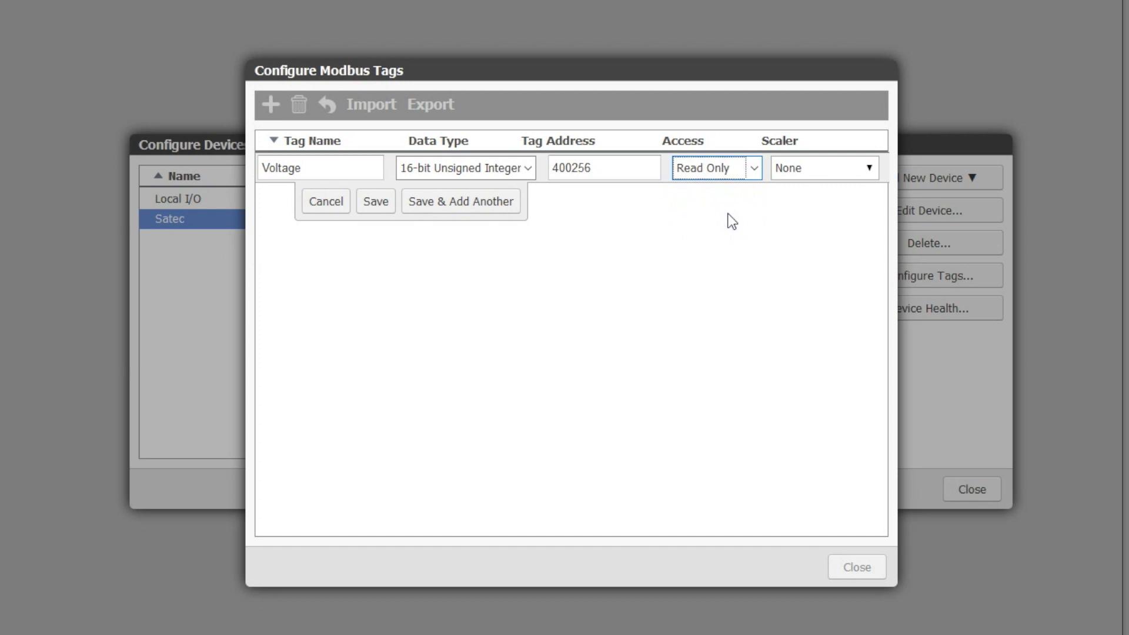
{"action": "mouse_move", "coordinate": [863, 184]}
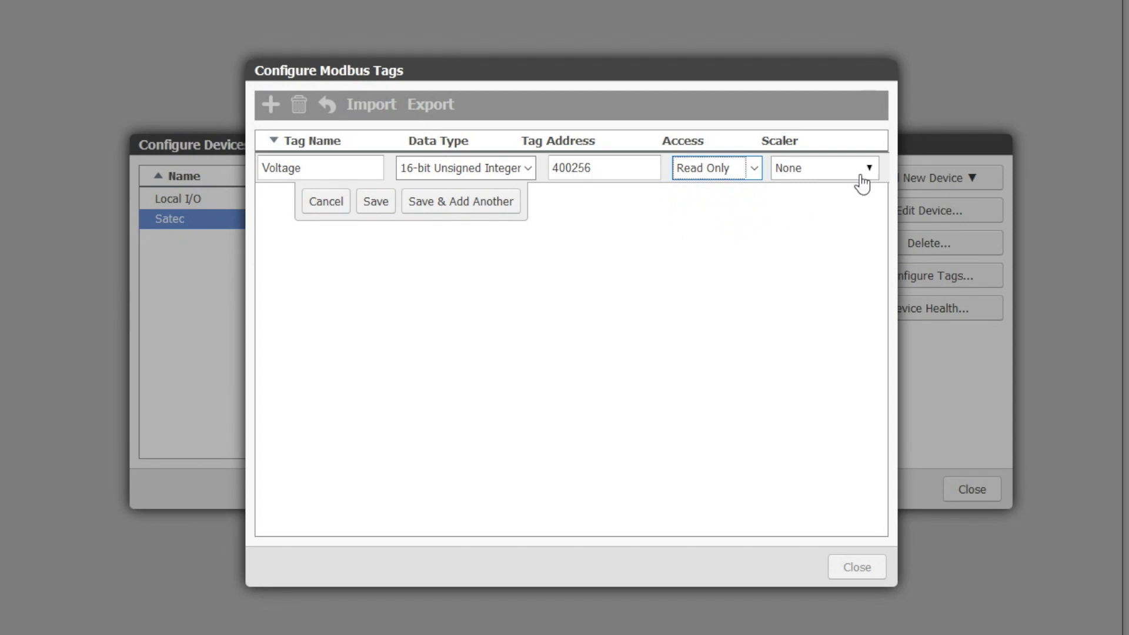
Scale Voltage linearly from raw 0–9999 to Float 0–144 and save it
{"action": "left_click", "coordinate": [868, 168]}
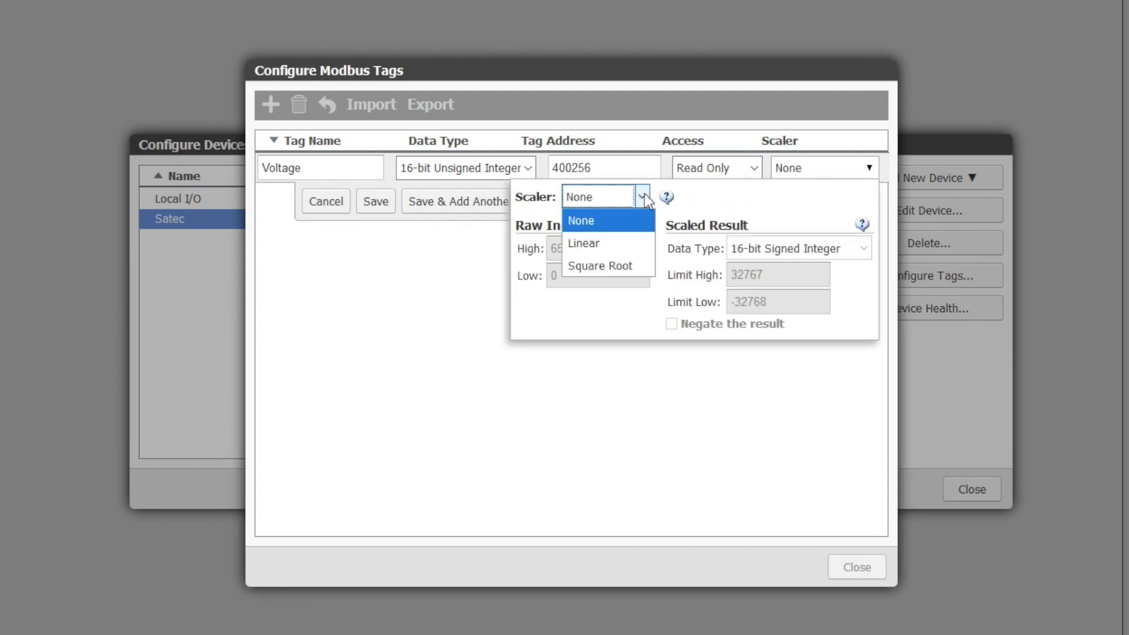
{"action": "left_click", "coordinate": [583, 243]}
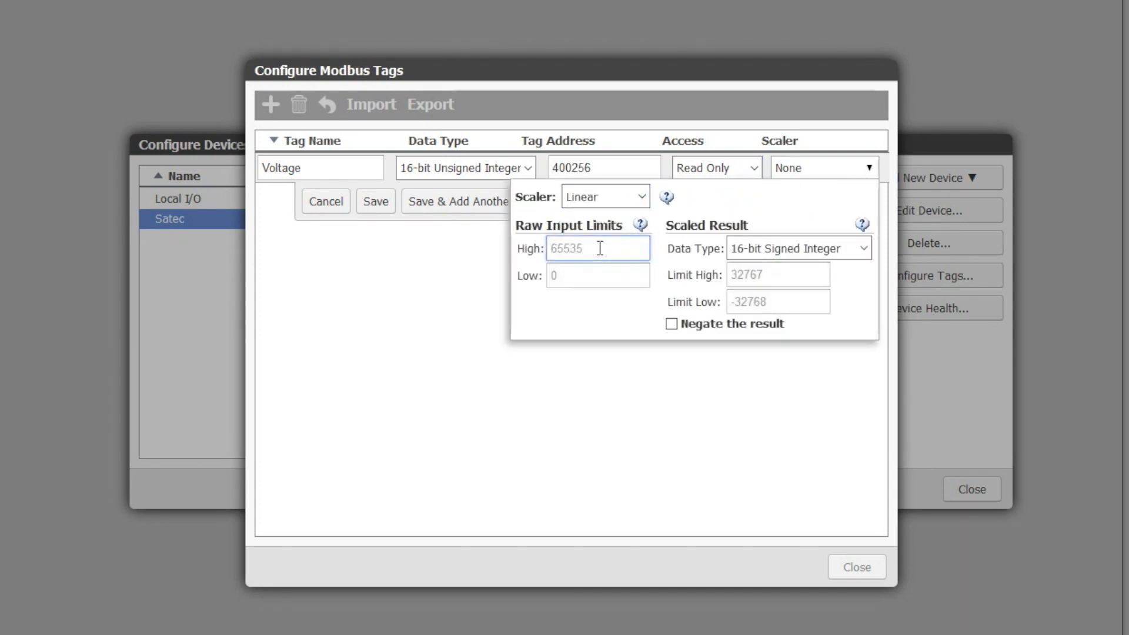
{"action": "type", "text": "9999"}
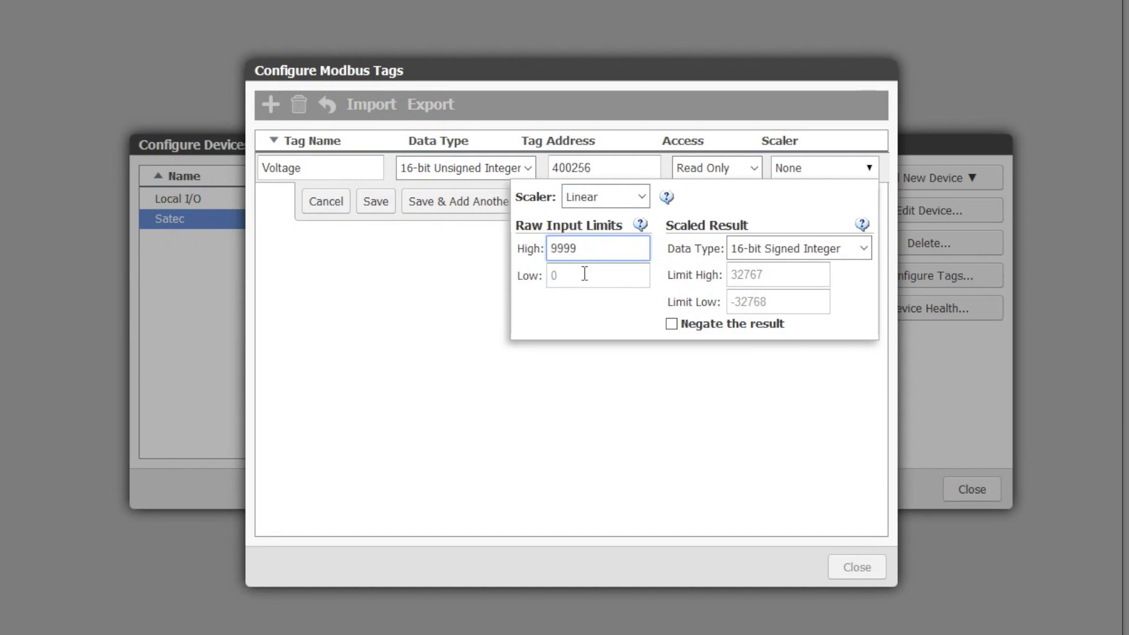
{"action": "left_click", "coordinate": [598, 276]}
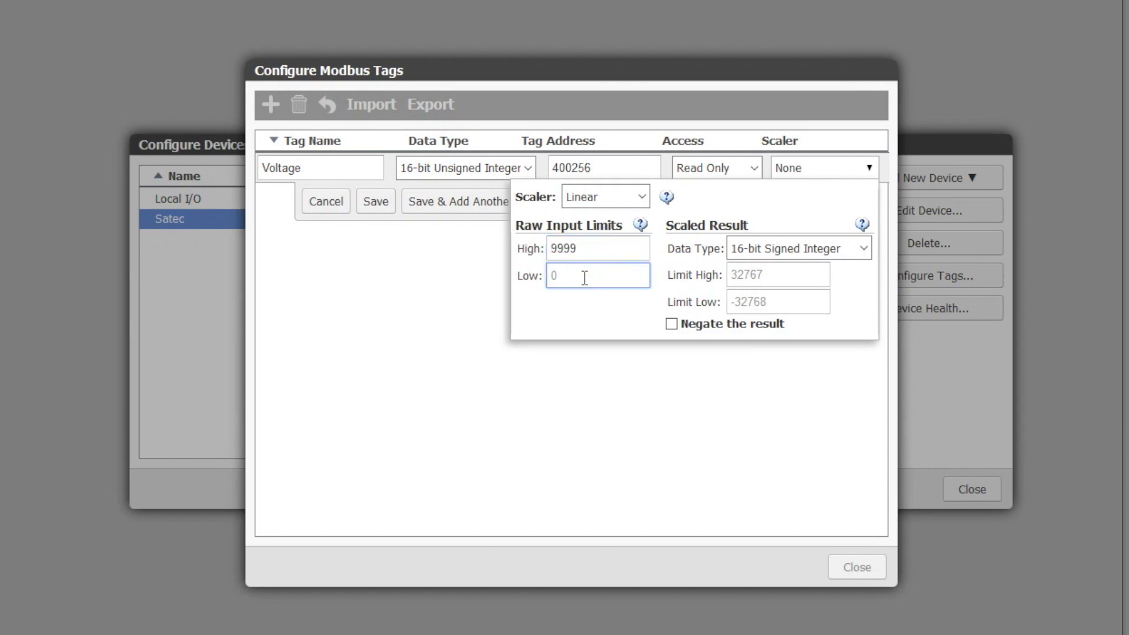
{"action": "left_click", "coordinate": [797, 249]}
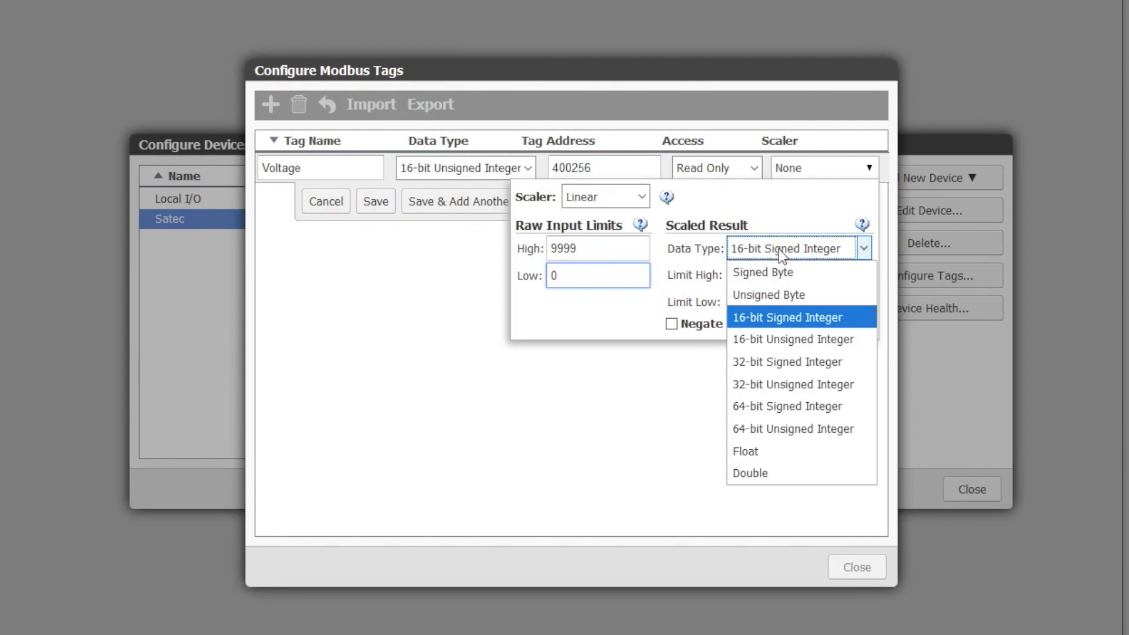
{"action": "mouse_move", "coordinate": [747, 452]}
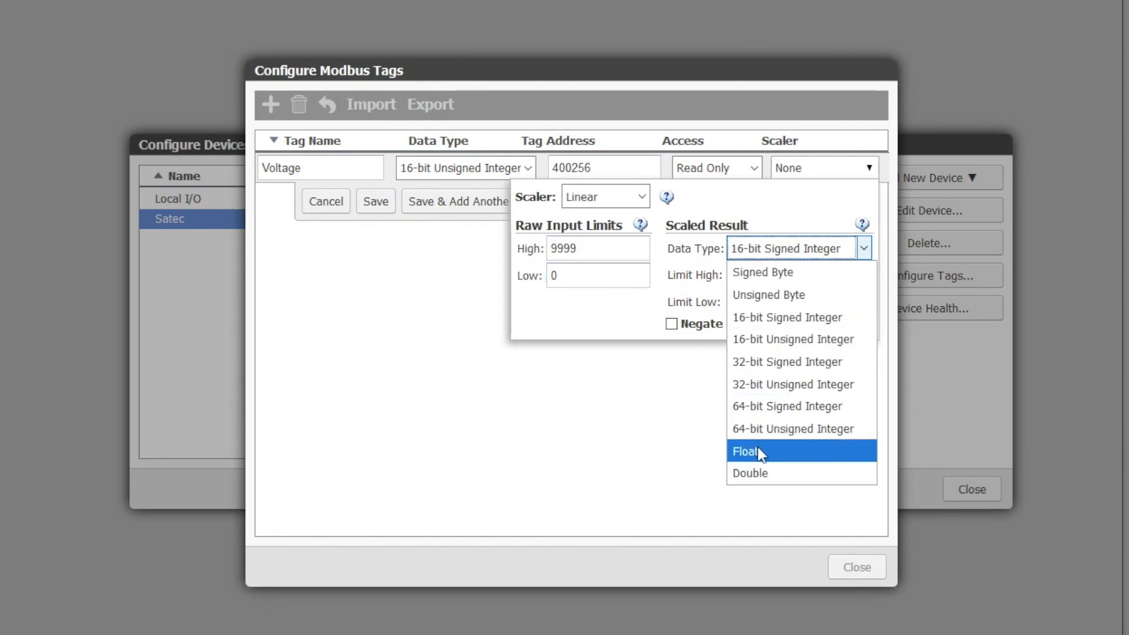
{"action": "left_click", "coordinate": [746, 452]}
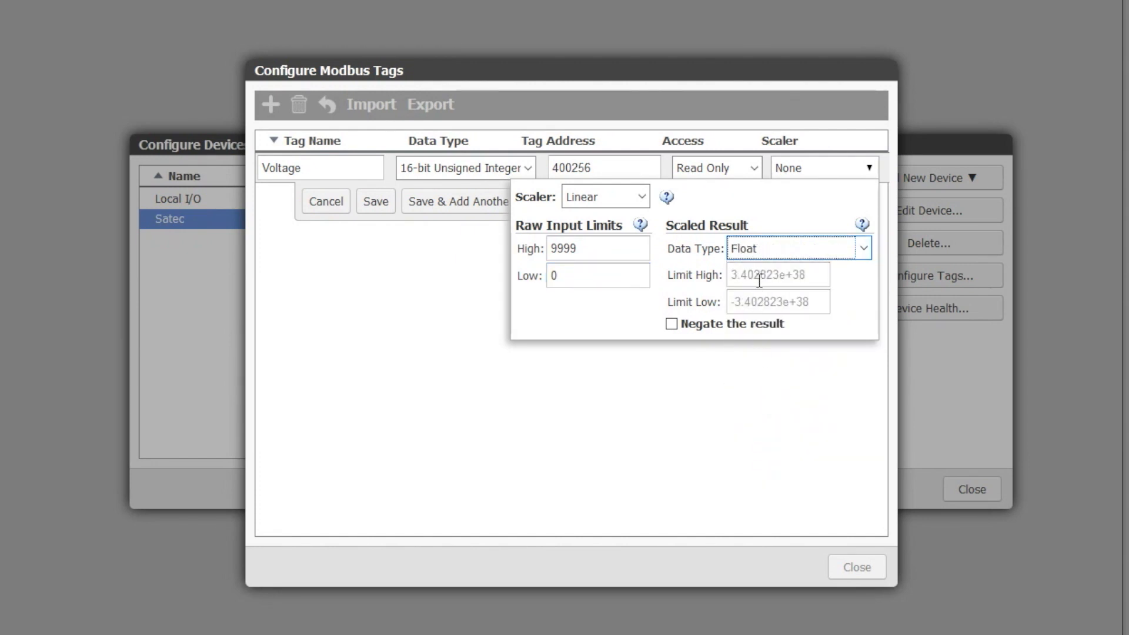
{"action": "type", "text": "144"}
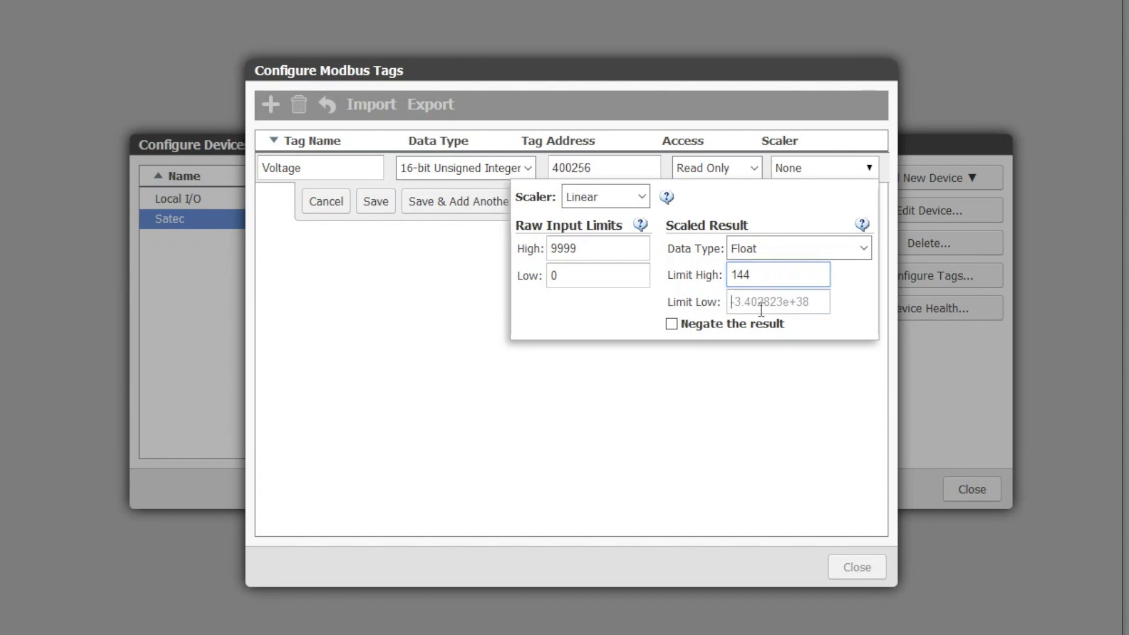
{"action": "type", "text": "0"}
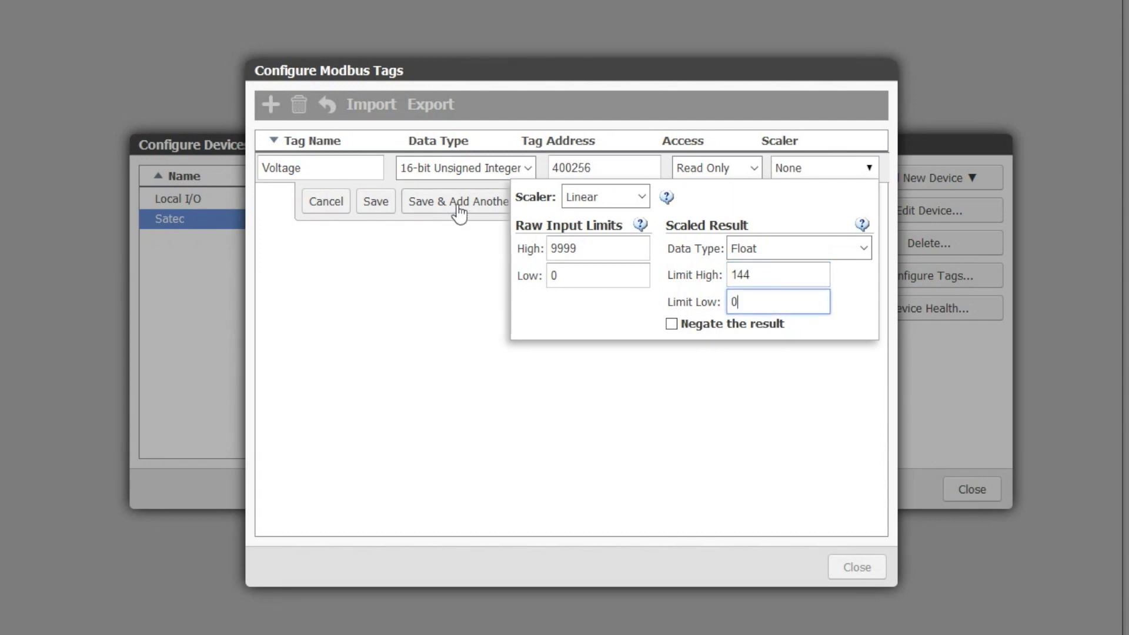
{"action": "left_click", "coordinate": [459, 201]}
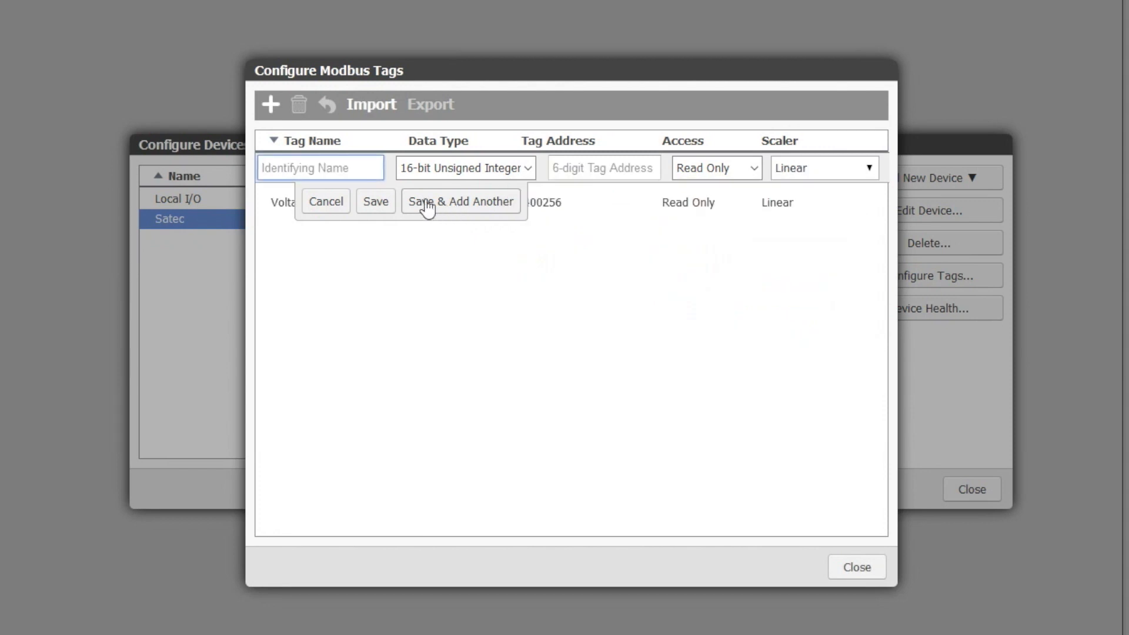
Define a read-only Frequency tag at address 400279
{"action": "left_click", "coordinate": [321, 168]}
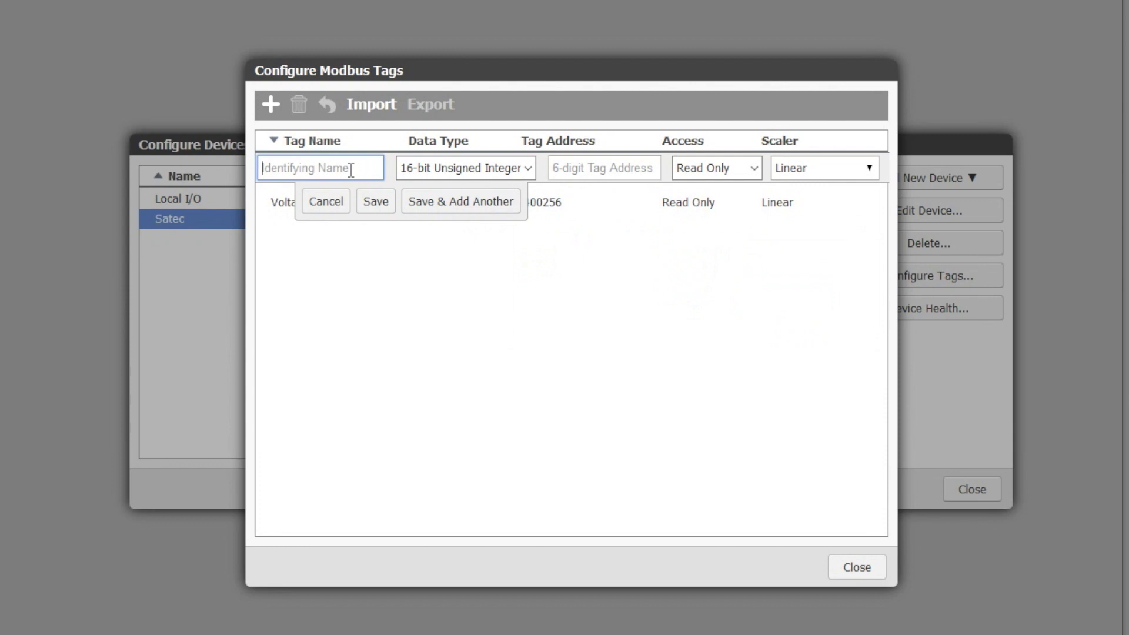
{"action": "type", "text": "Frequency"}
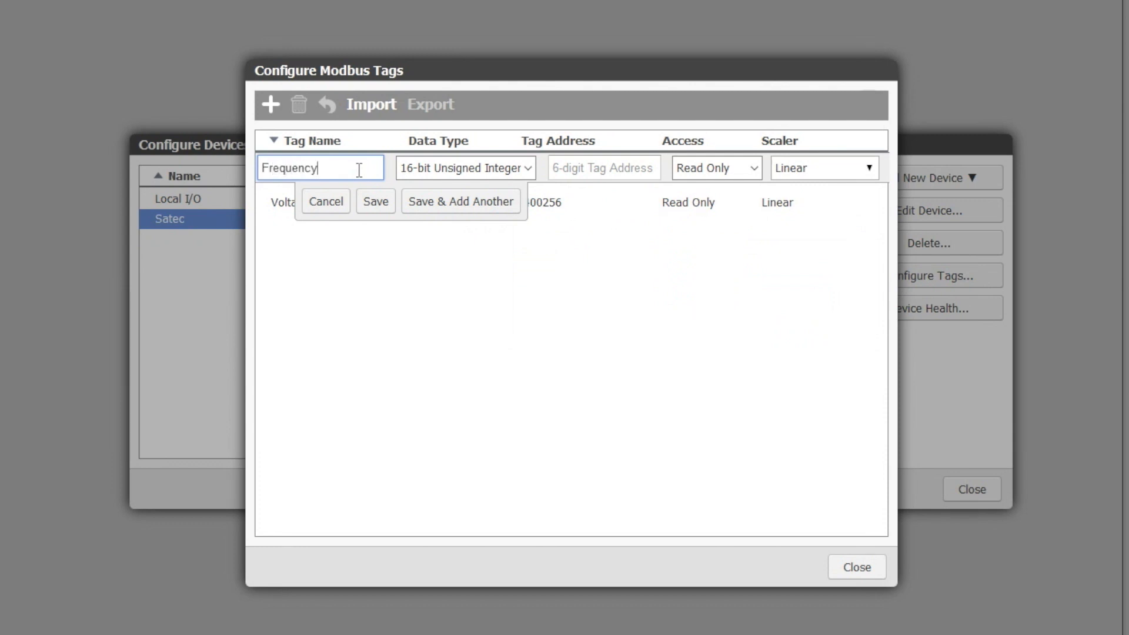
{"action": "left_click", "coordinate": [465, 168]}
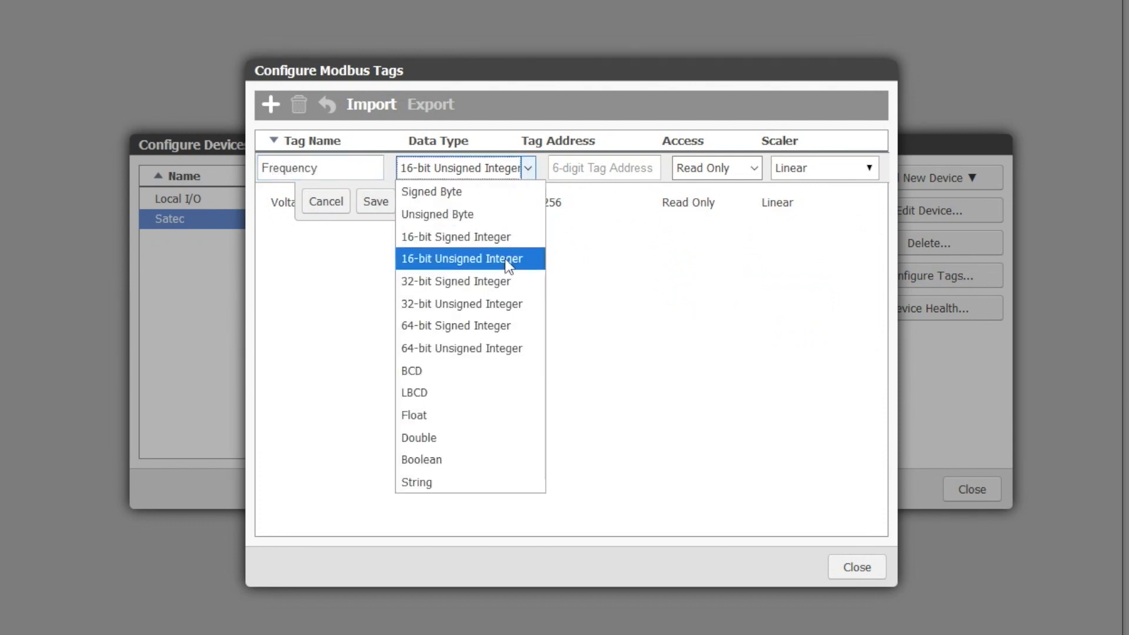
{"action": "left_click", "coordinate": [462, 259]}
{"action": "type", "text": "279"}
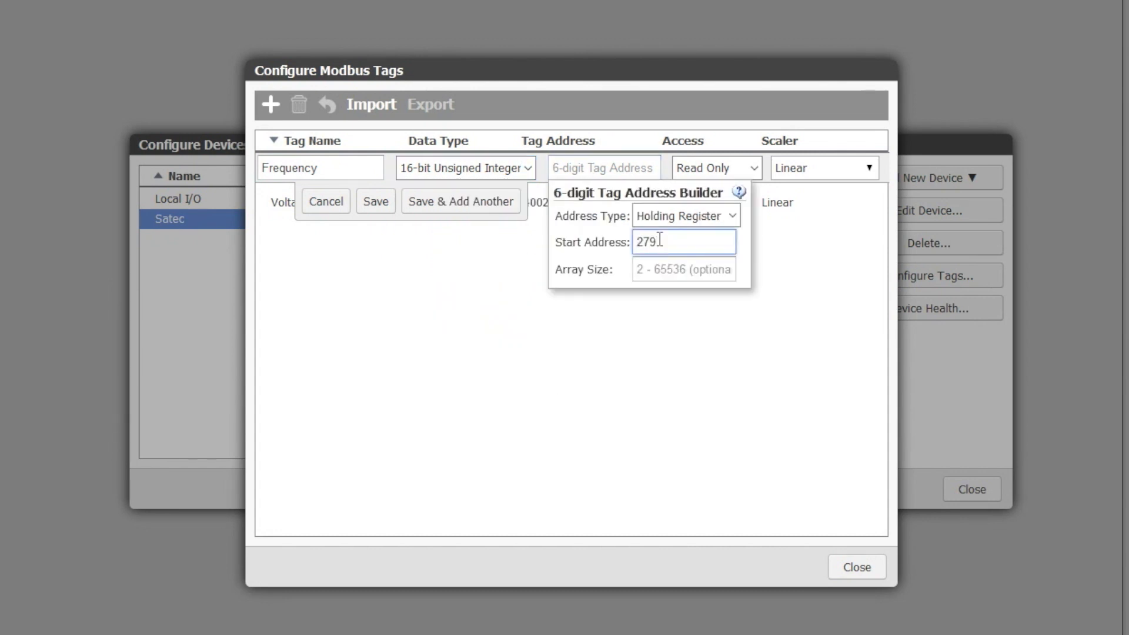
{"action": "left_click", "coordinate": [754, 167]}
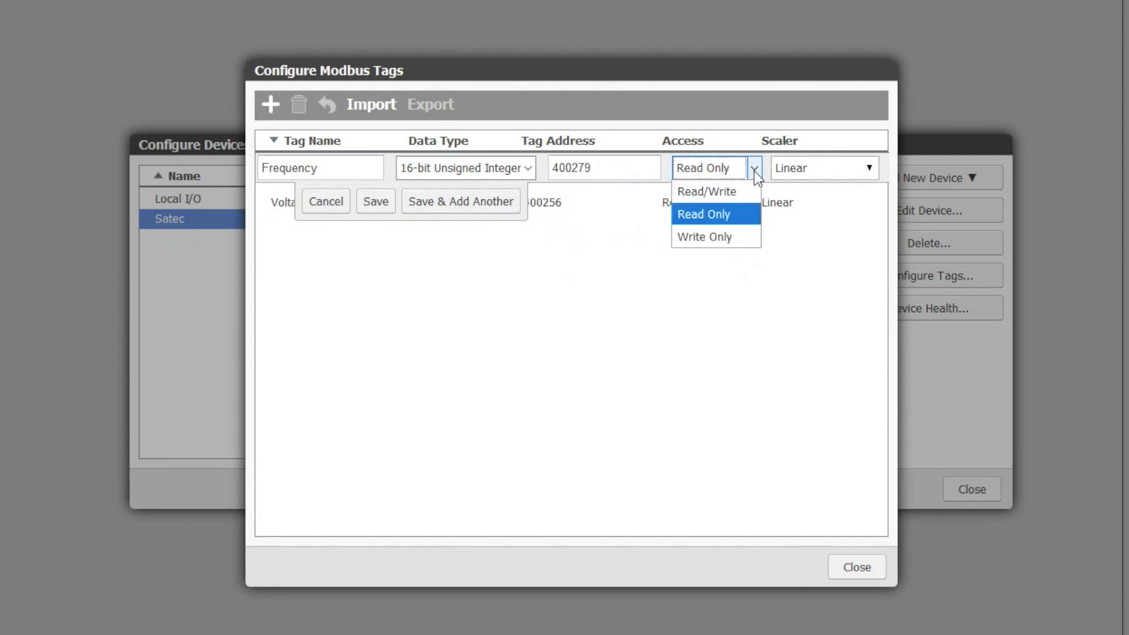
{"action": "left_click", "coordinate": [703, 214]}
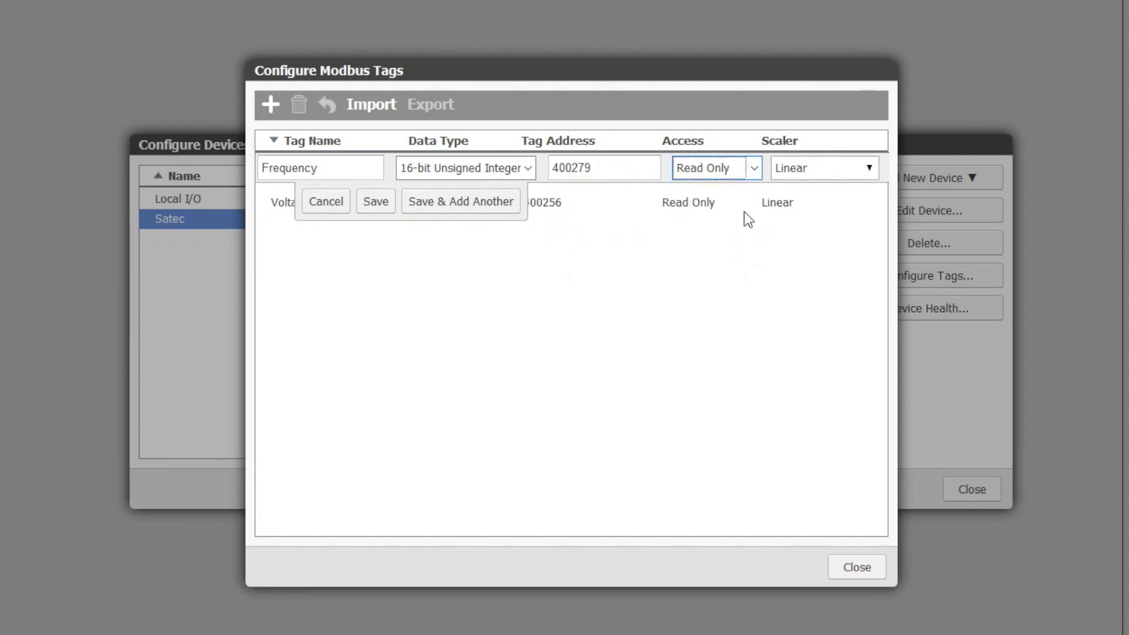
Scale Frequency linearly from raw 0–9999 to 45–65, save, and close device setup
{"action": "left_click", "coordinate": [823, 167]}
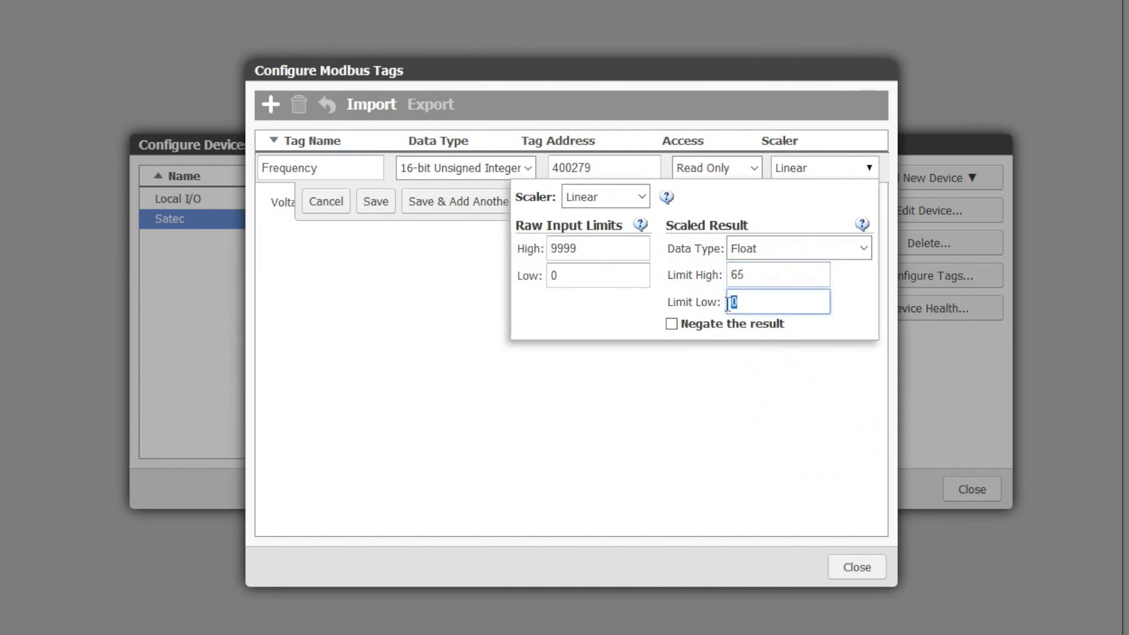
{"action": "type", "text": "45"}
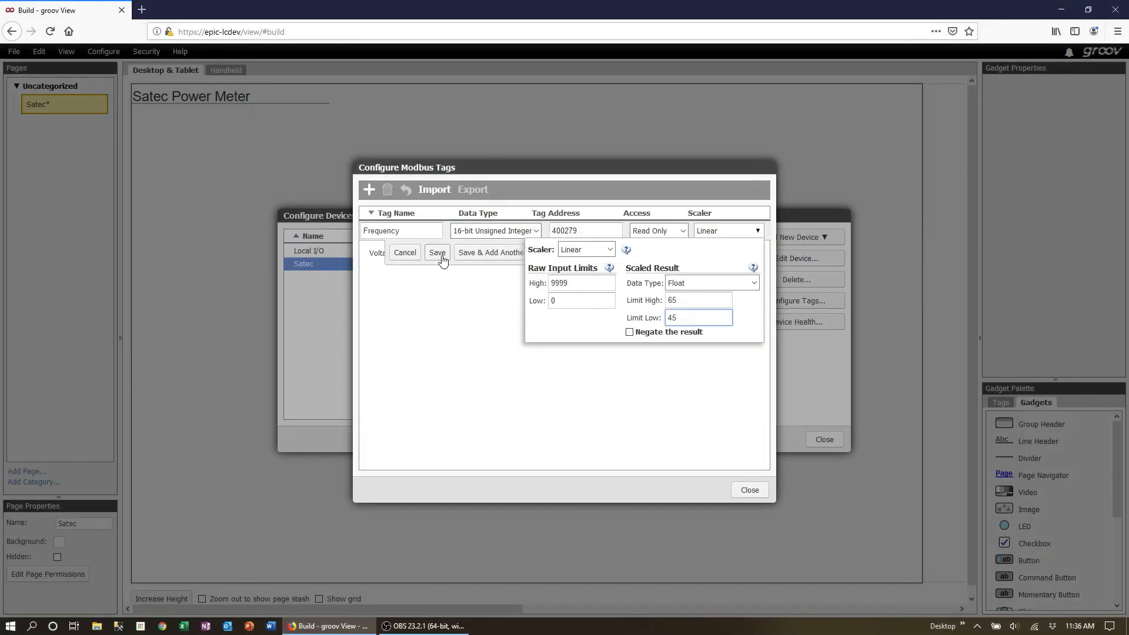
{"action": "left_click", "coordinate": [436, 253]}
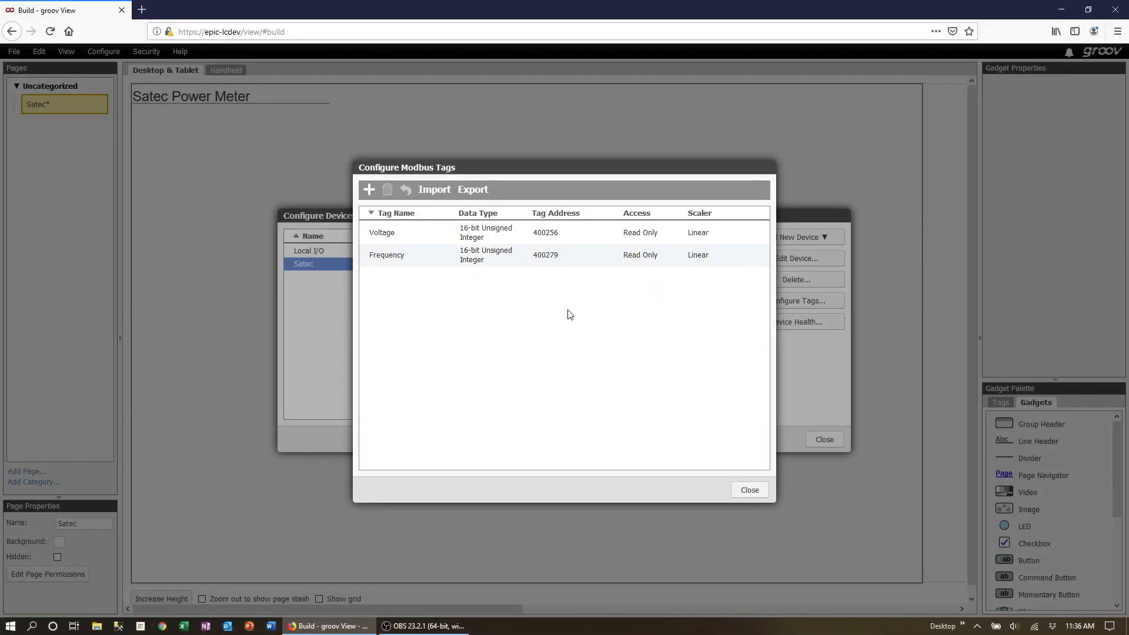
{"action": "left_click", "coordinate": [749, 490]}
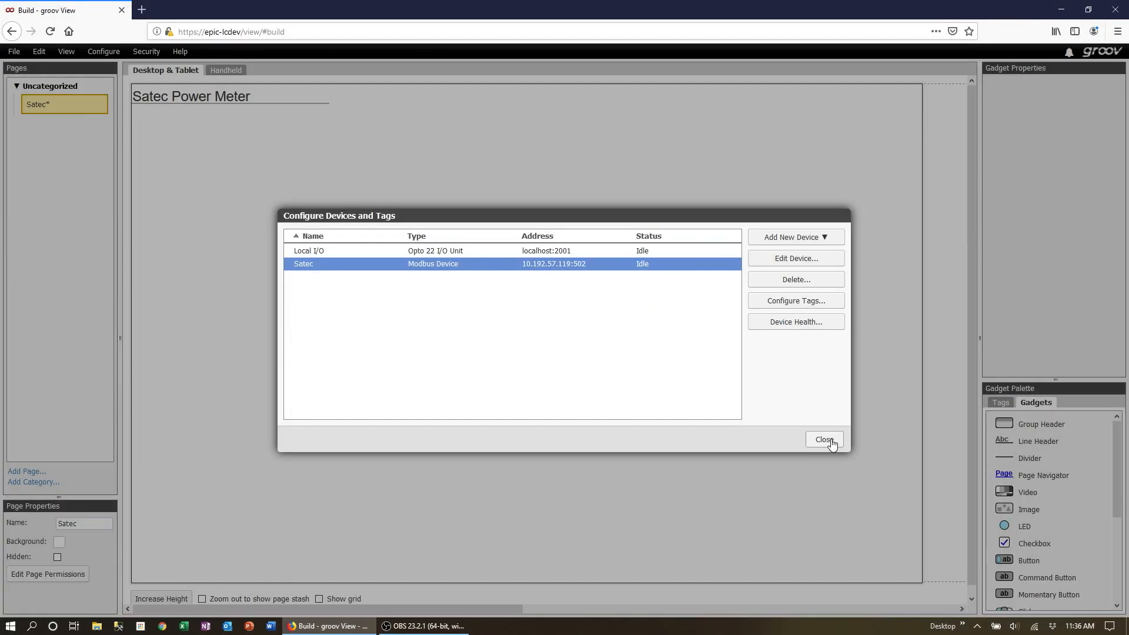
{"action": "left_click", "coordinate": [824, 440]}
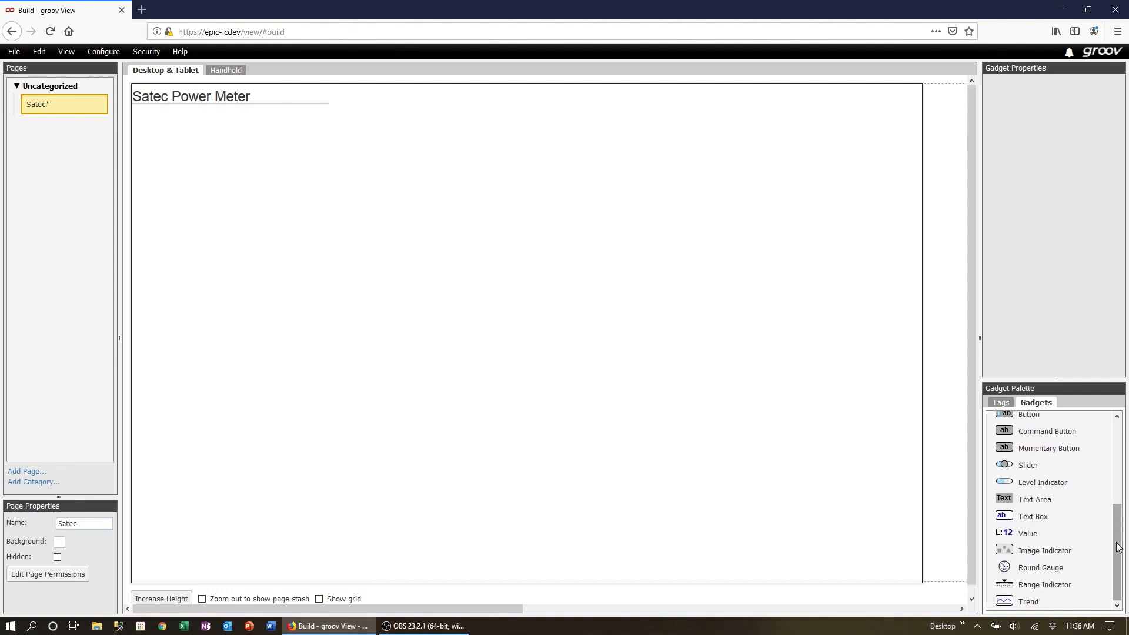
Place a round gauge on Satec Frequency, range 59.8–60.2 Hz, with a green range
{"action": "left_click_drag", "start_coordinate": [1040, 567], "coordinate": [611, 238]}
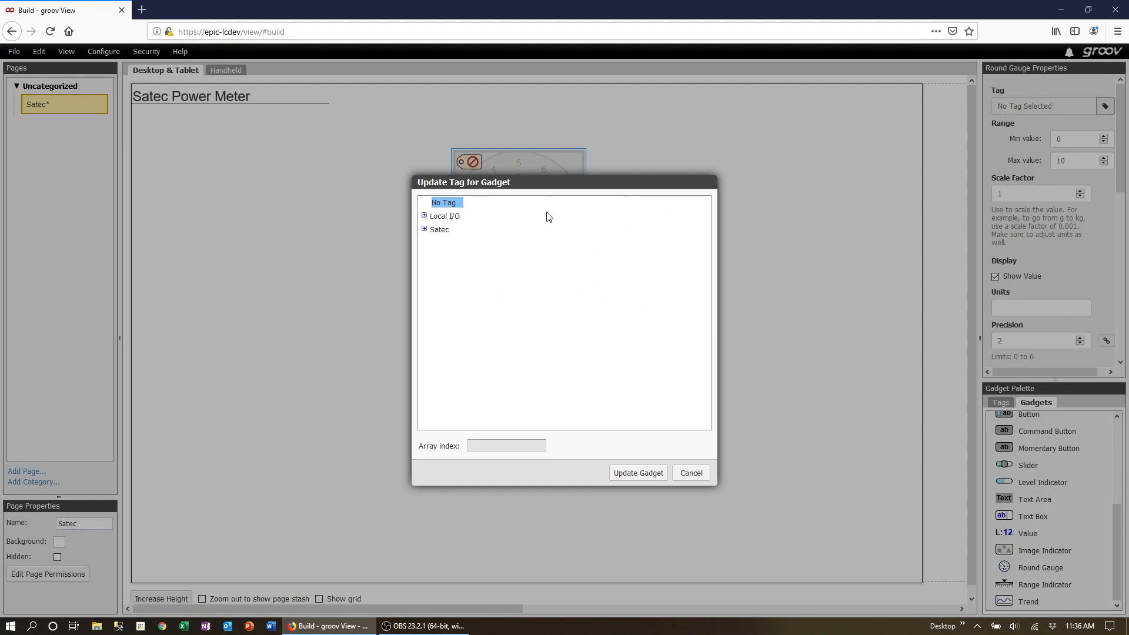
{"action": "left_click", "coordinate": [424, 228]}
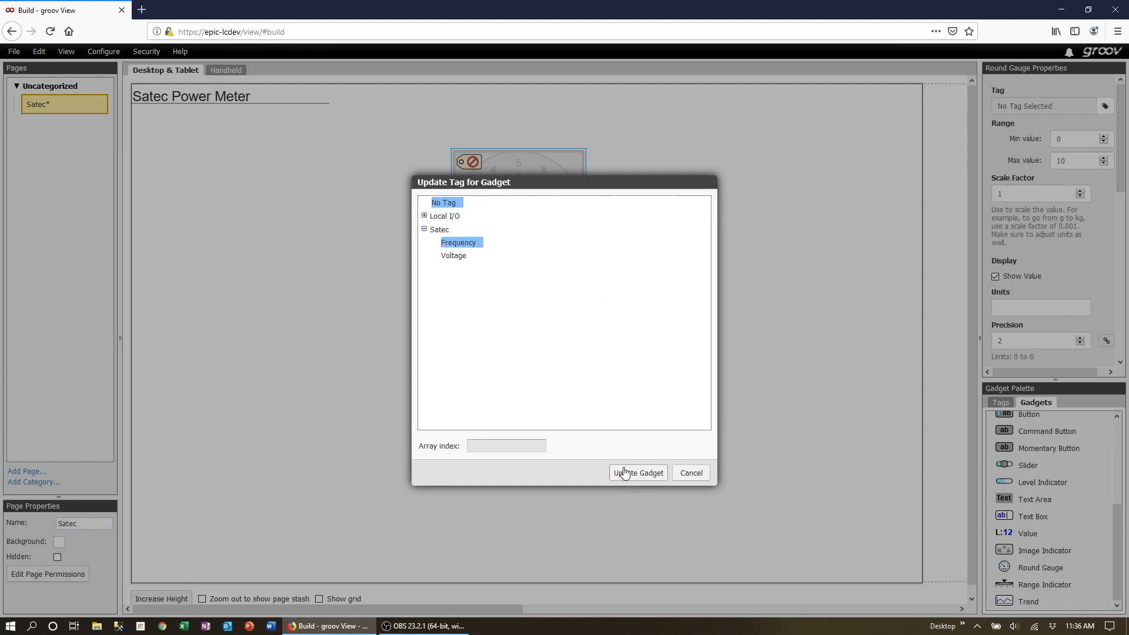
{"action": "left_click", "coordinate": [638, 473]}
{"action": "type", "text": "Hz"}
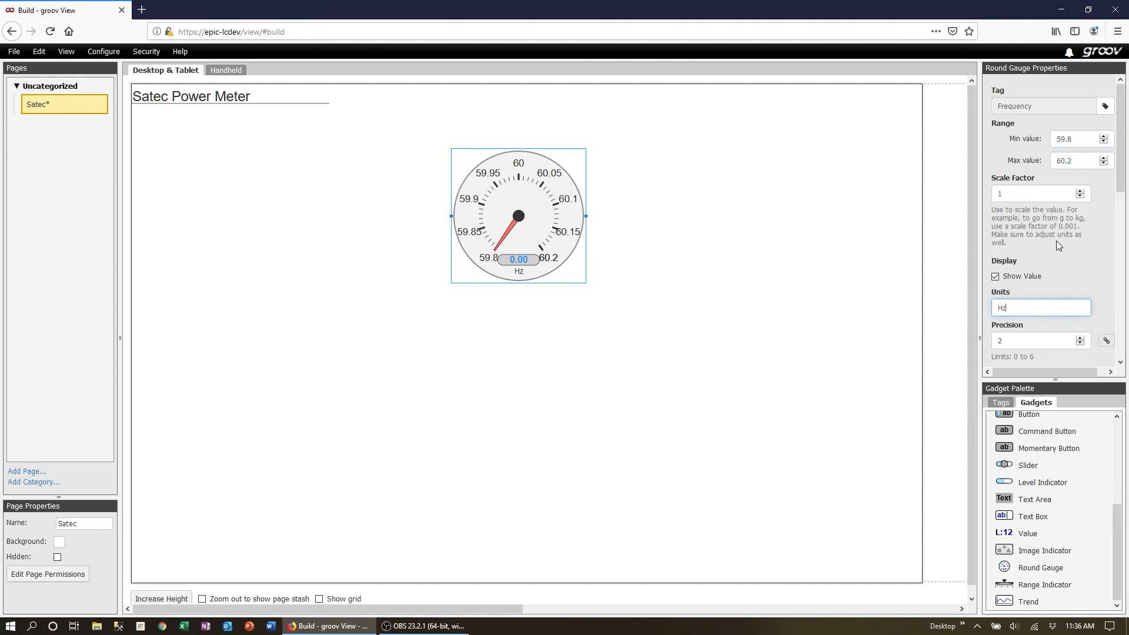
{"action": "scroll", "scroll_direction": "down", "scroll_amount": 3}
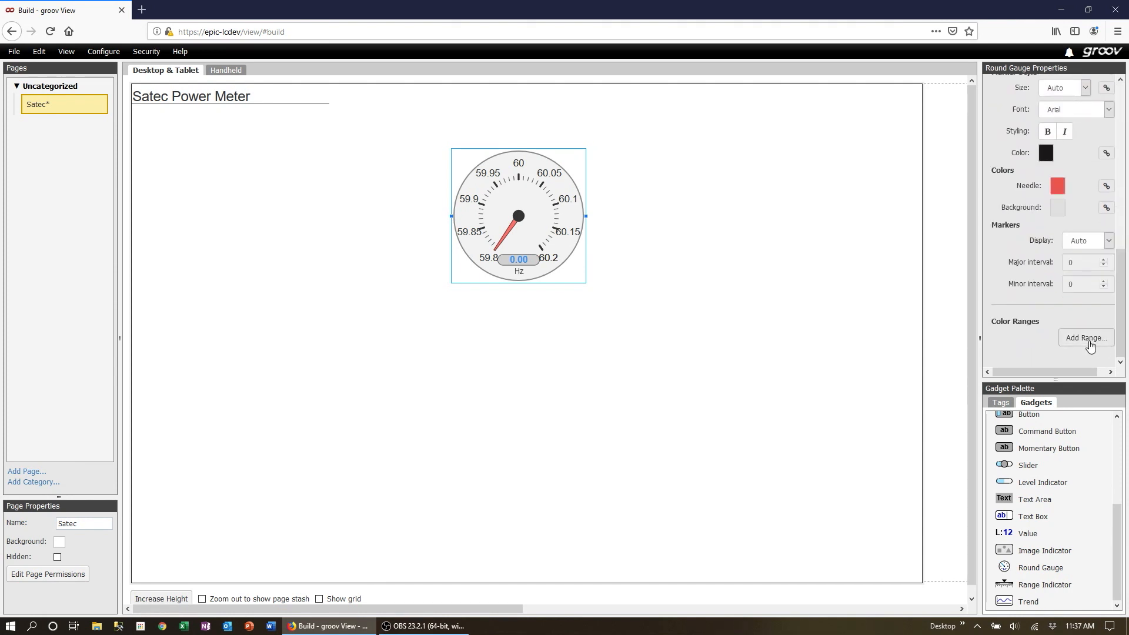
{"action": "left_click", "coordinate": [1085, 337]}
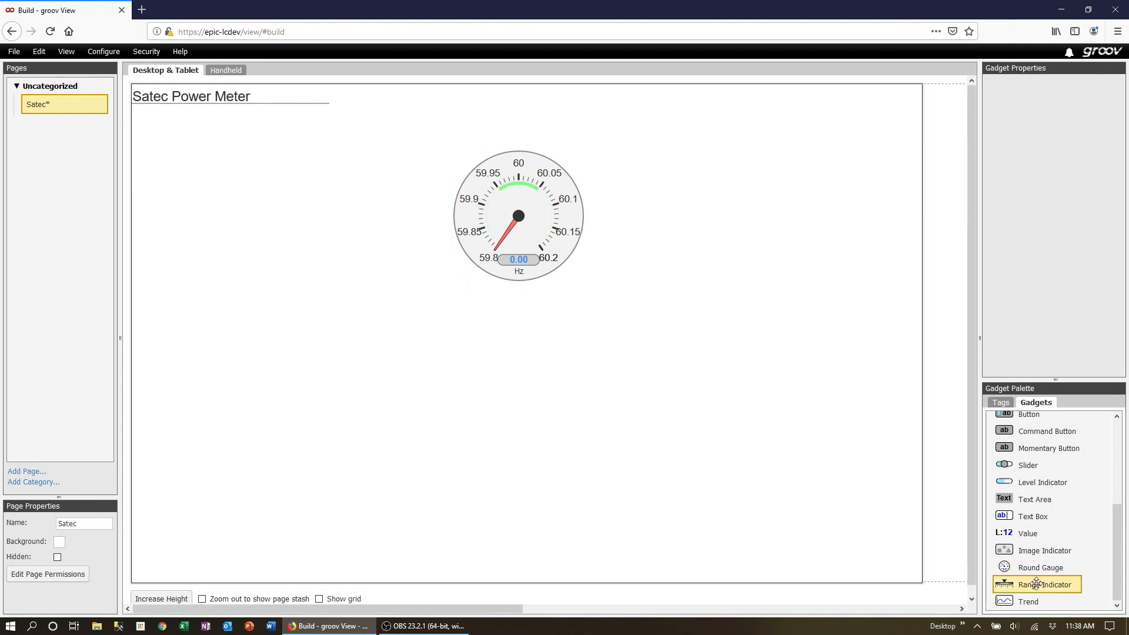
Place a range indicator on Satec Voltage with range 115–120 and units AC
{"action": "left_click_drag", "start_coordinate": [1043, 584], "coordinate": [795, 425]}
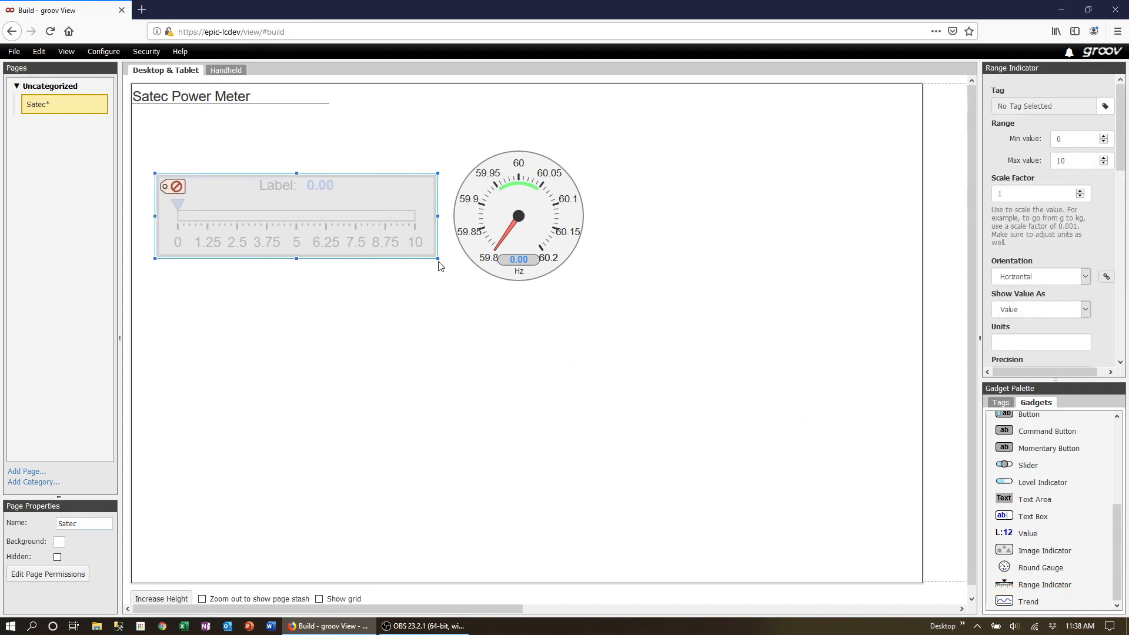
{"action": "left_click", "coordinate": [1106, 106]}
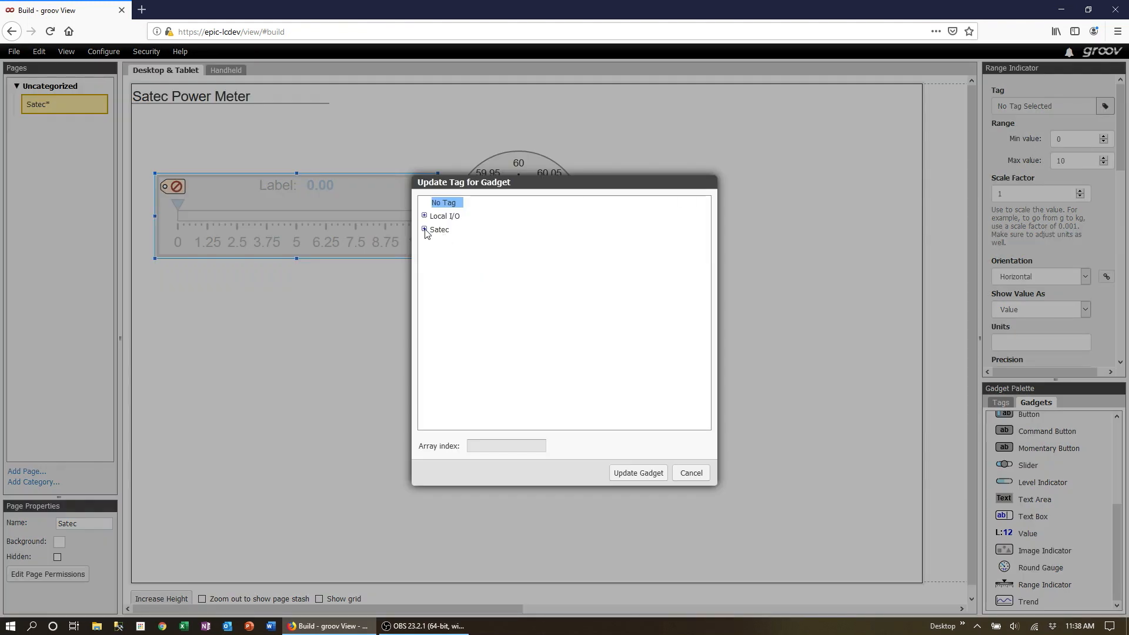
{"action": "left_click", "coordinate": [636, 472]}
{"action": "type", "text": "115"}
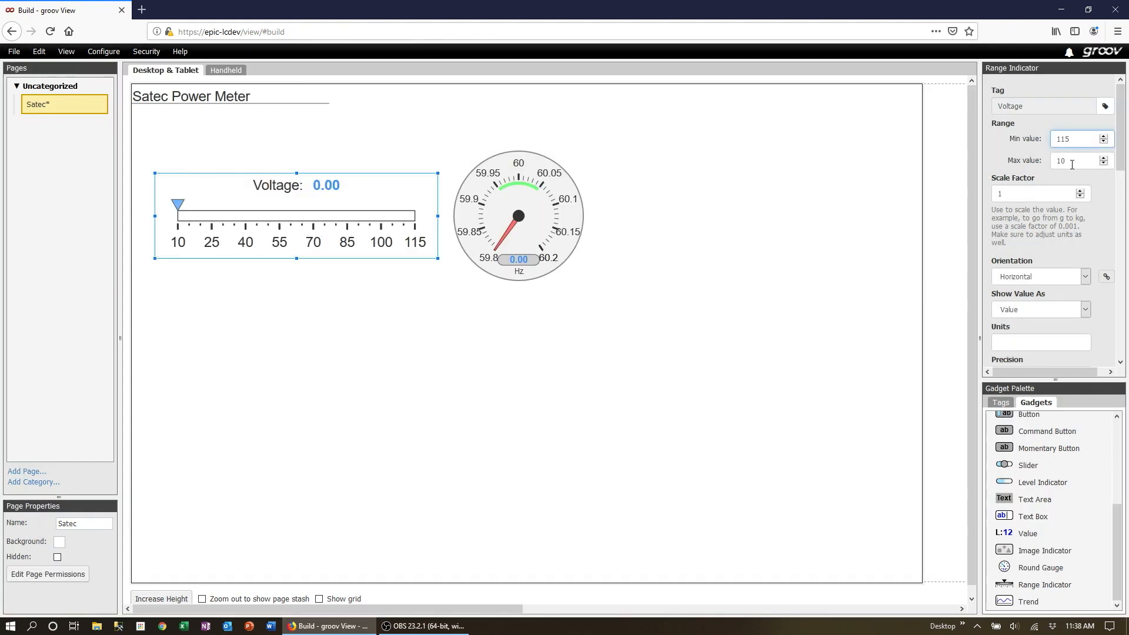
{"action": "type", "text": "120"}
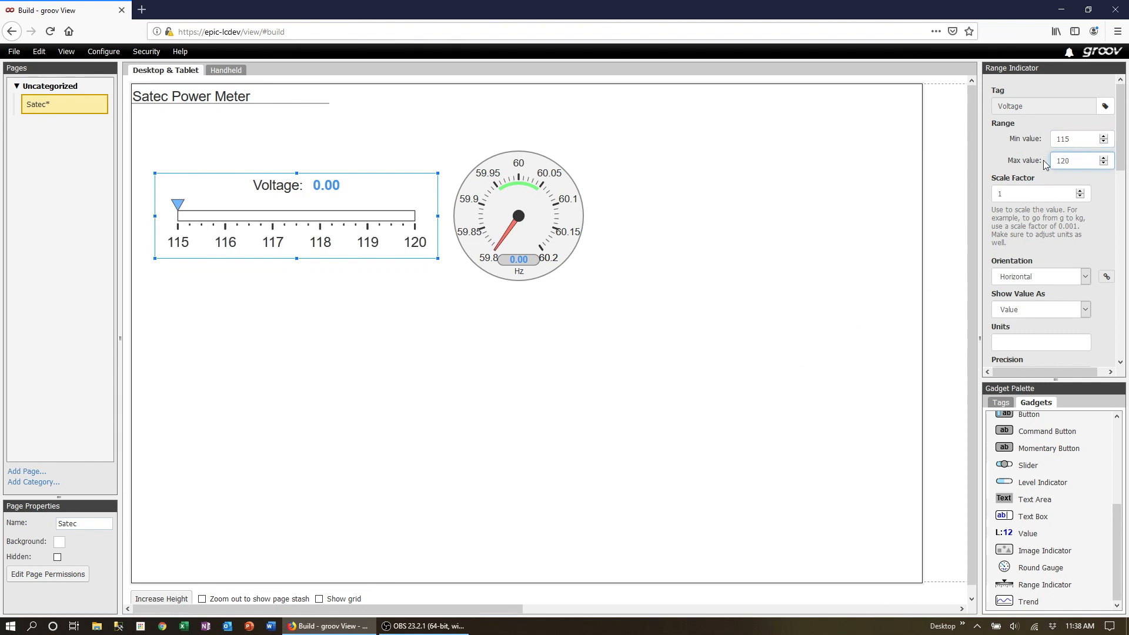
{"action": "type", "text": "A"}
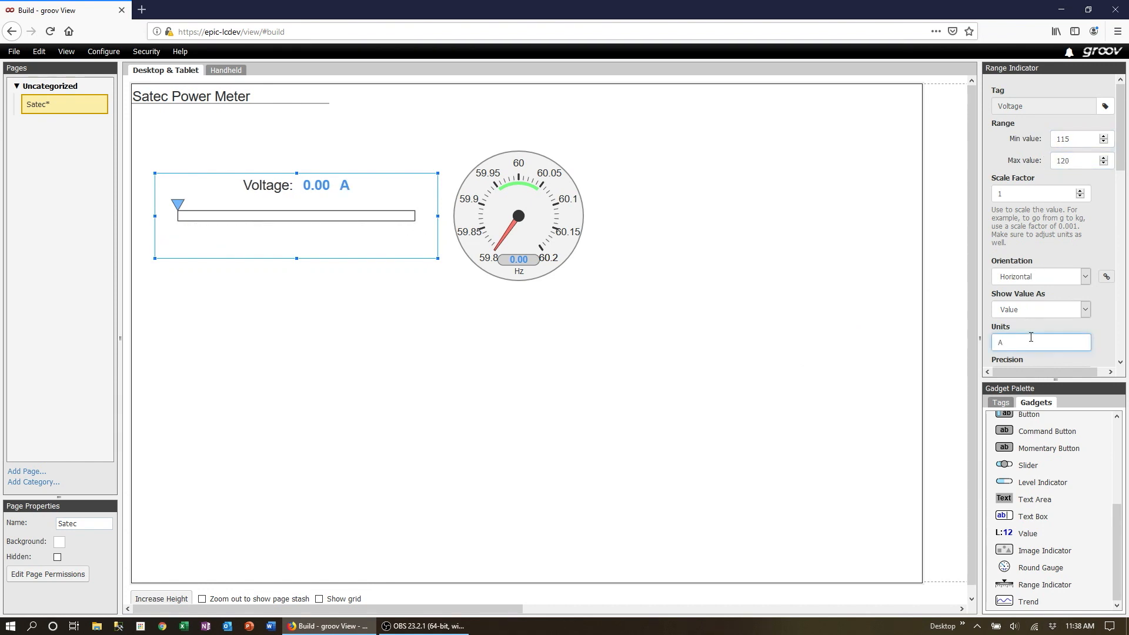
{"action": "type", "text": "C"}
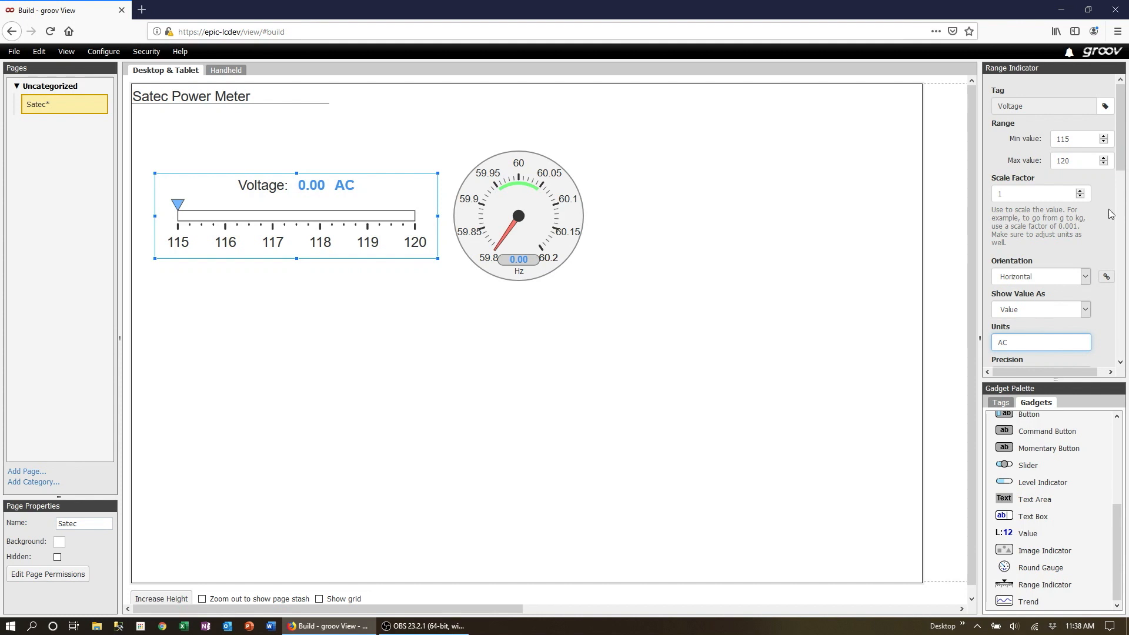
Add a green 117–119 band, save all changes, and view the page live
{"action": "scroll", "scroll_direction": "down", "scroll_amount": 3}
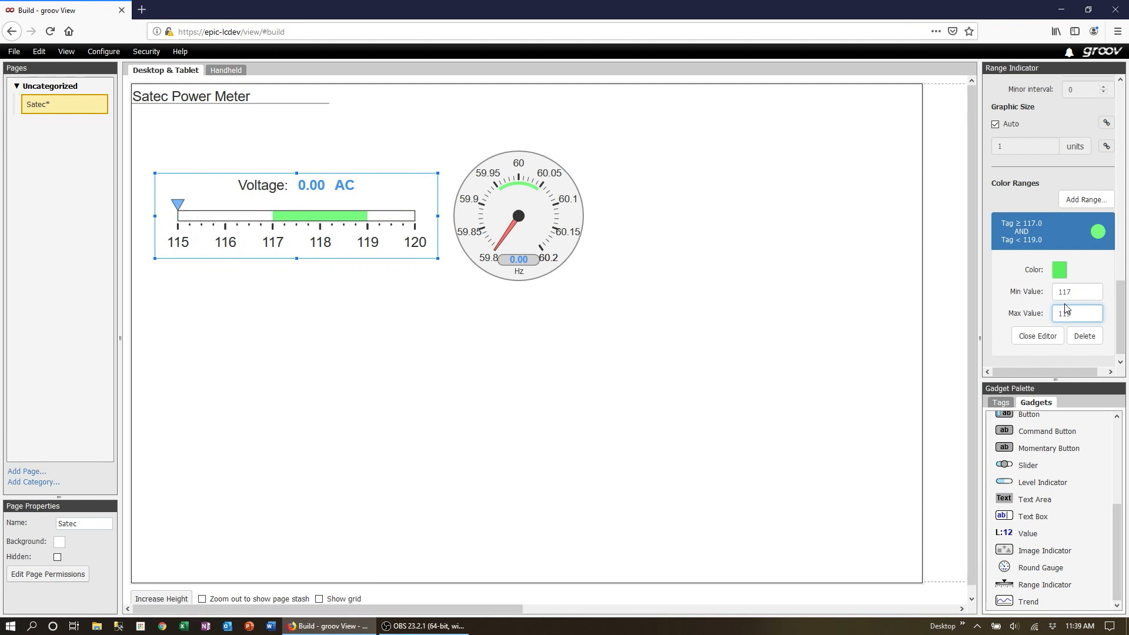
{"action": "type", "text": "119"}
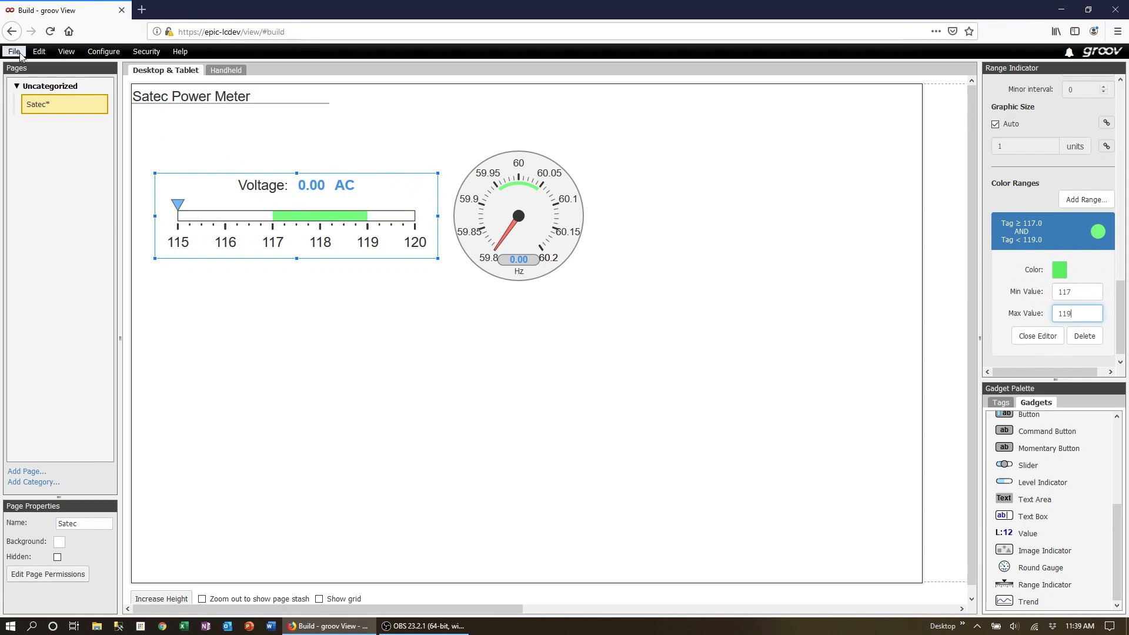
{"action": "left_click", "coordinate": [13, 51]}
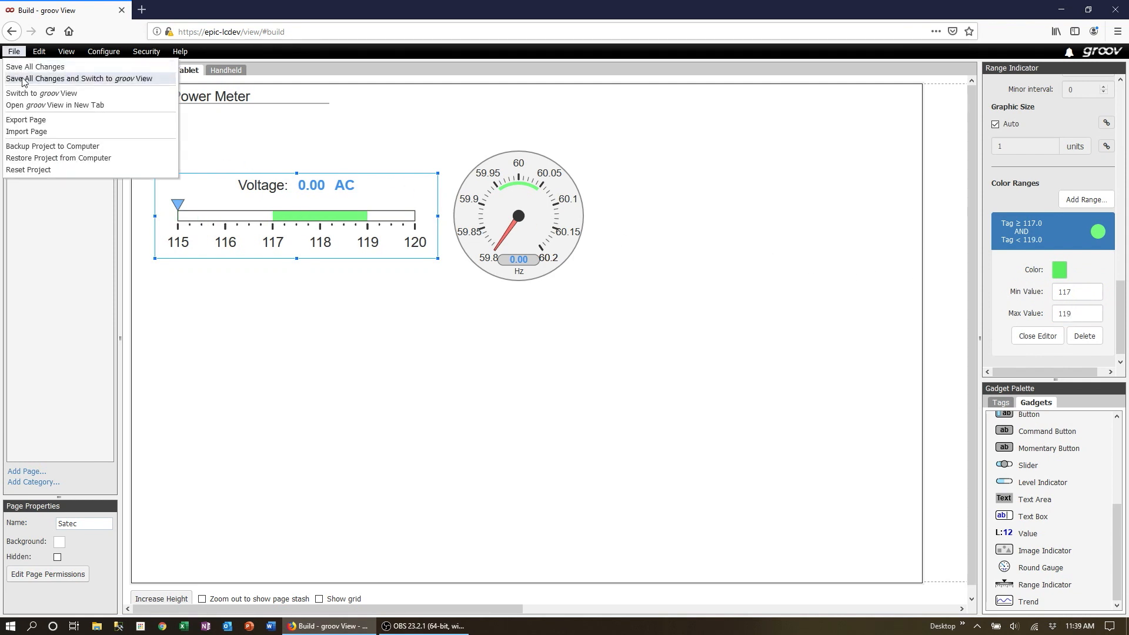
{"action": "left_click", "coordinate": [80, 78]}
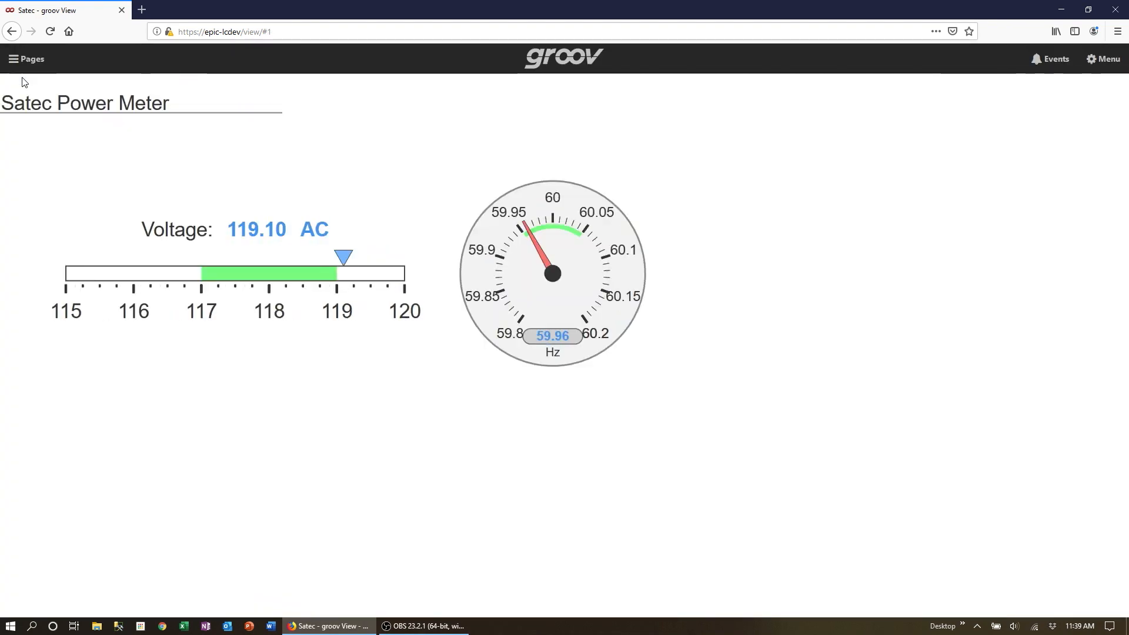